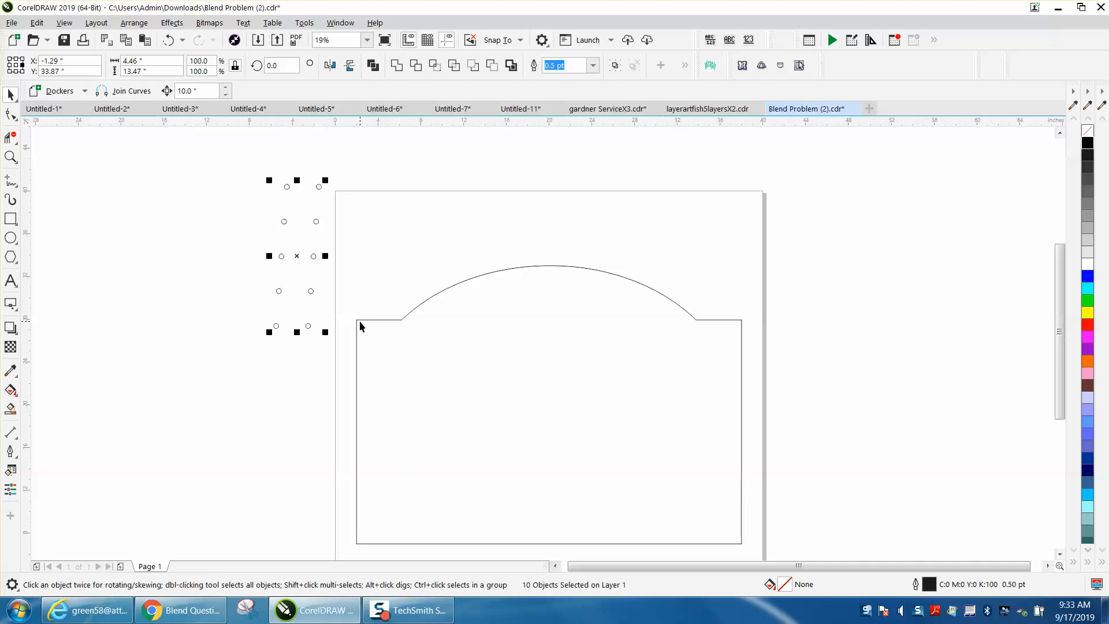
mouse_move(697, 325)
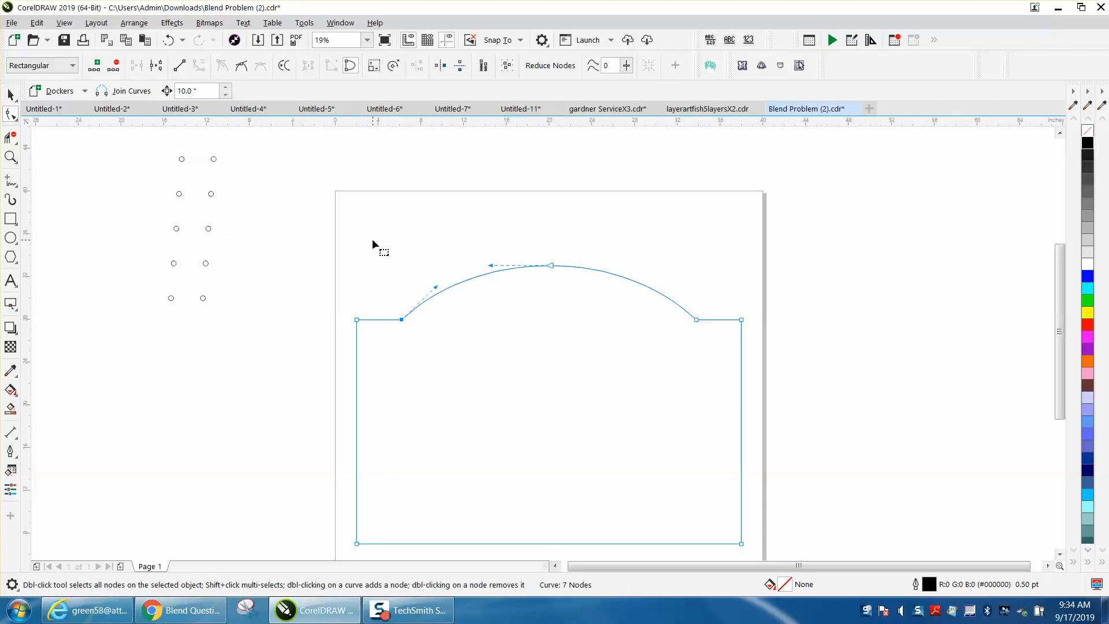
mouse_move(386, 303)
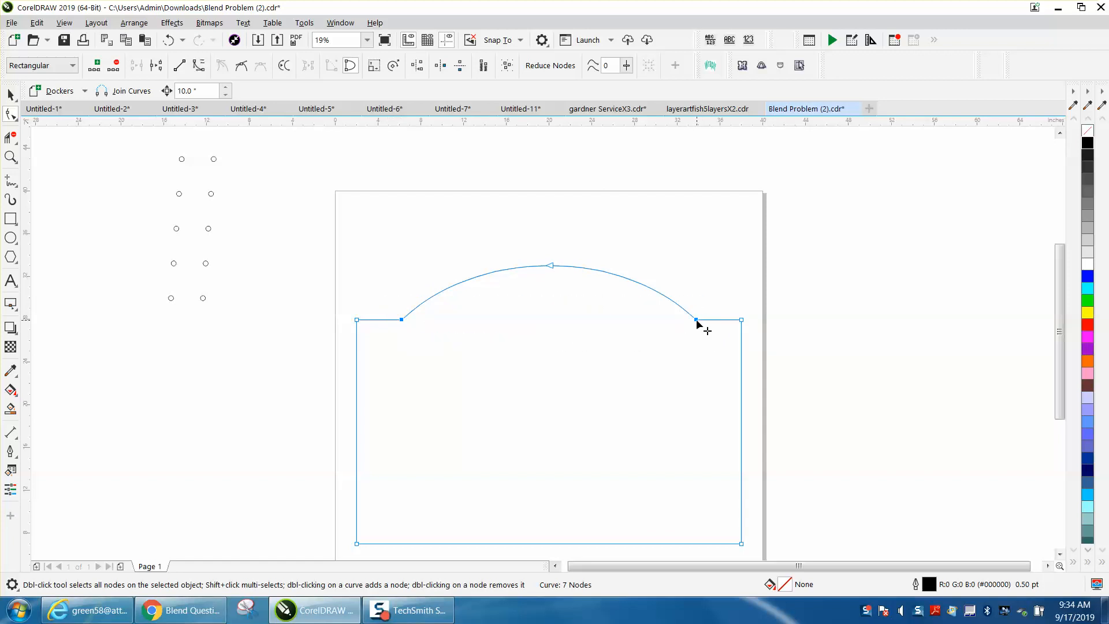
Break the sign outline apart at the node where the arc meets the right top edge.
right_click(697, 320)
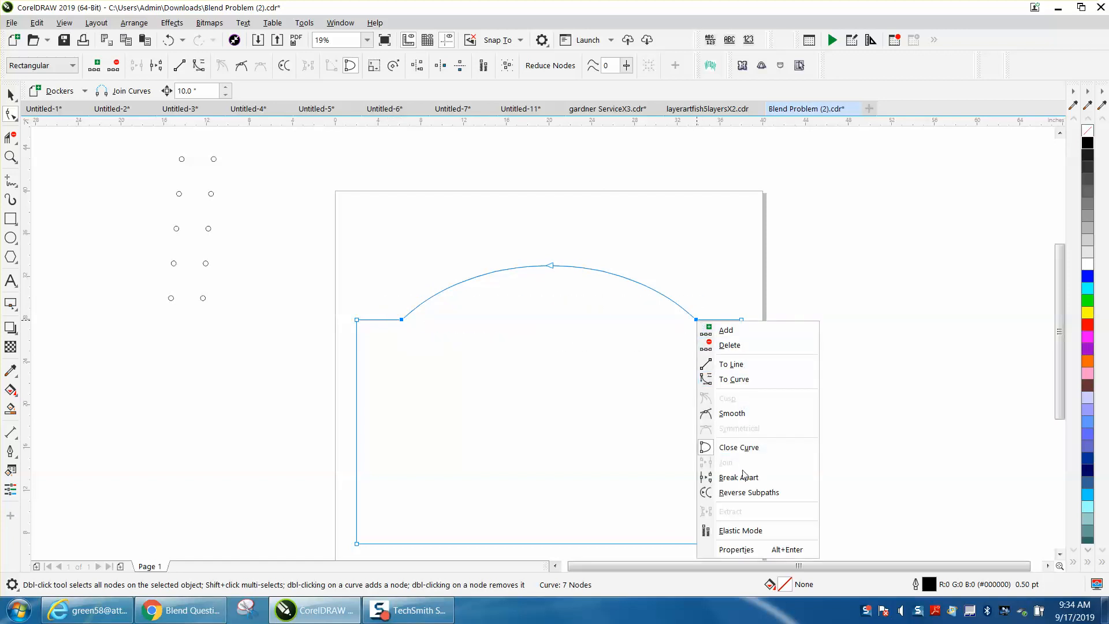
click(738, 477)
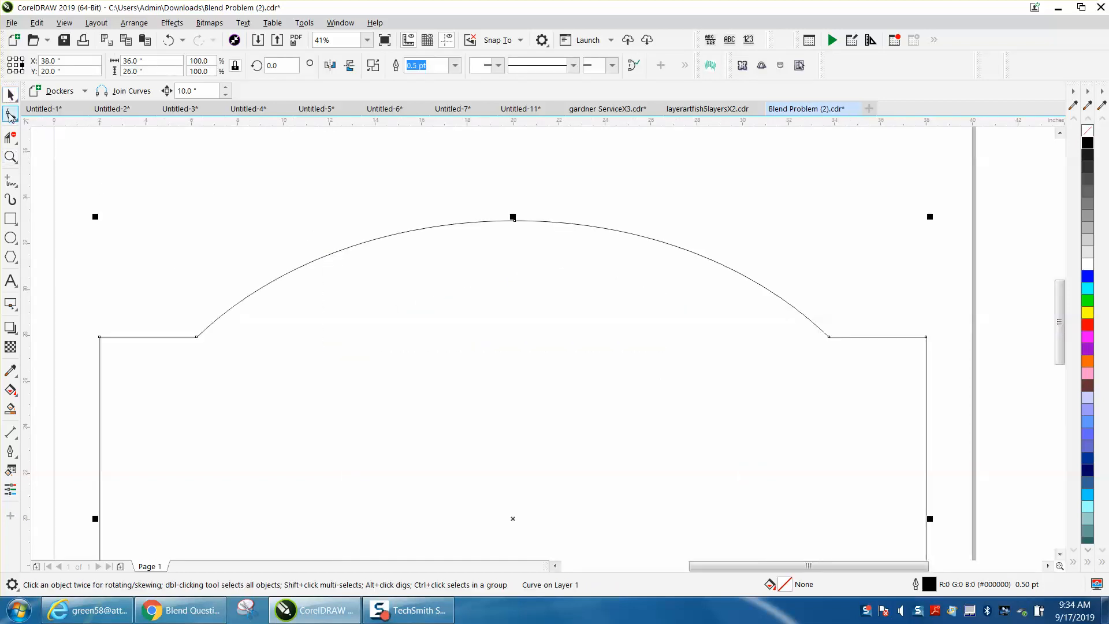
Break the curve at the arc's left node and split the arc from the straight sides.
click(11, 114)
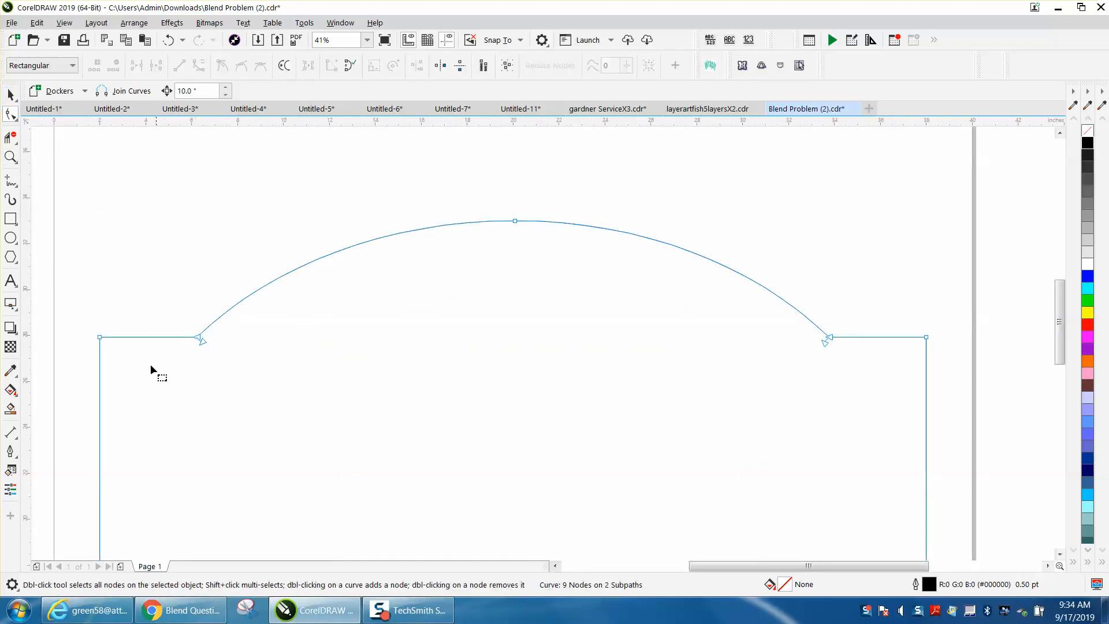
mouse_move(827, 351)
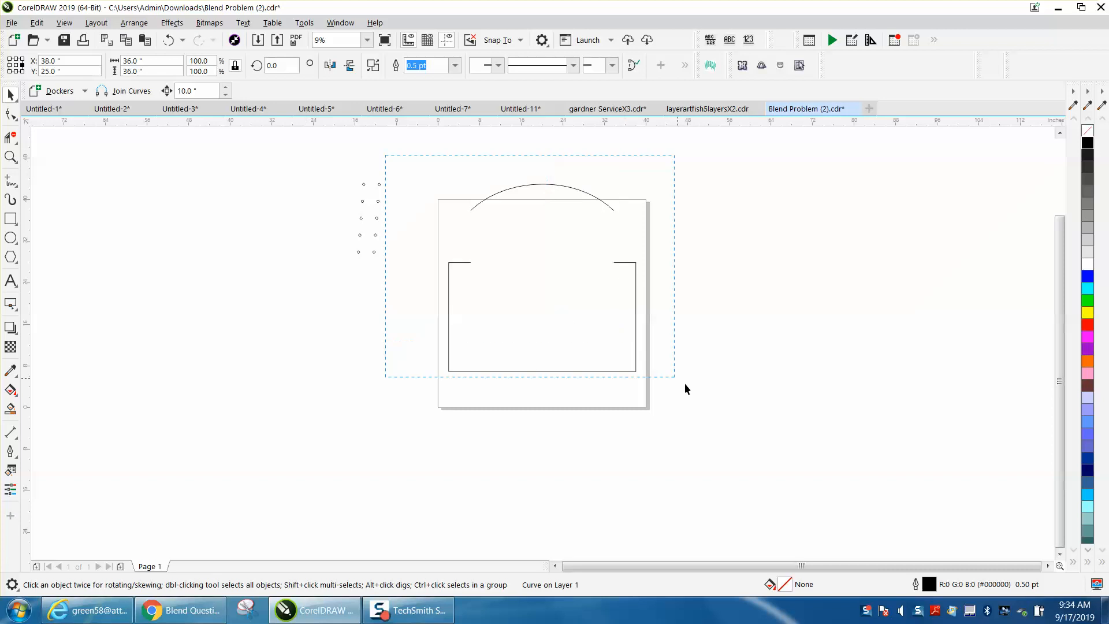
click(134, 23)
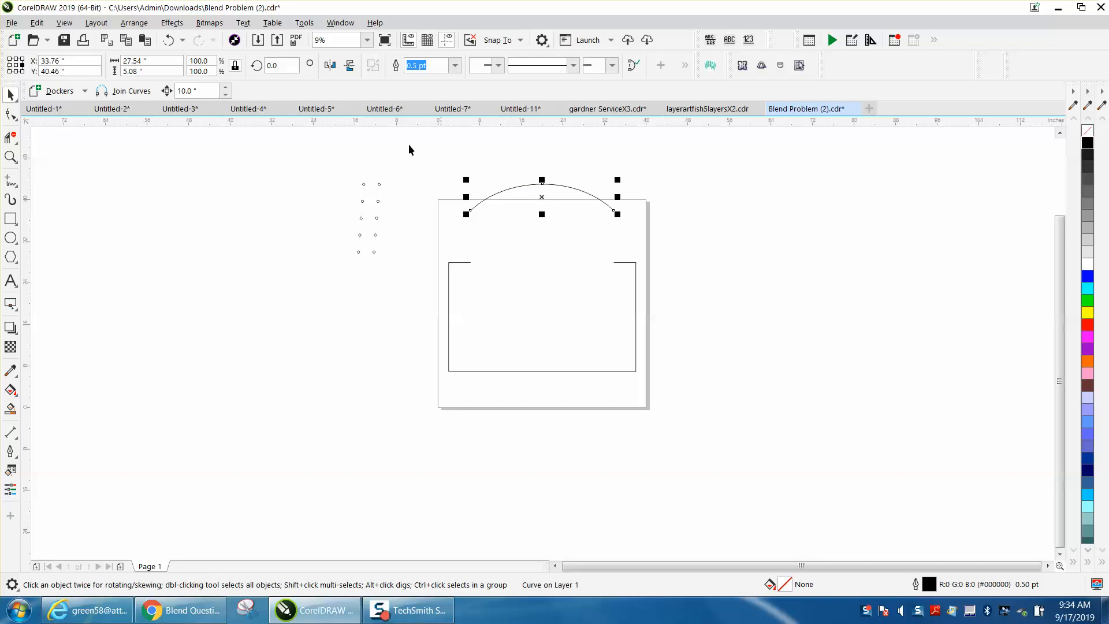
click(340, 23)
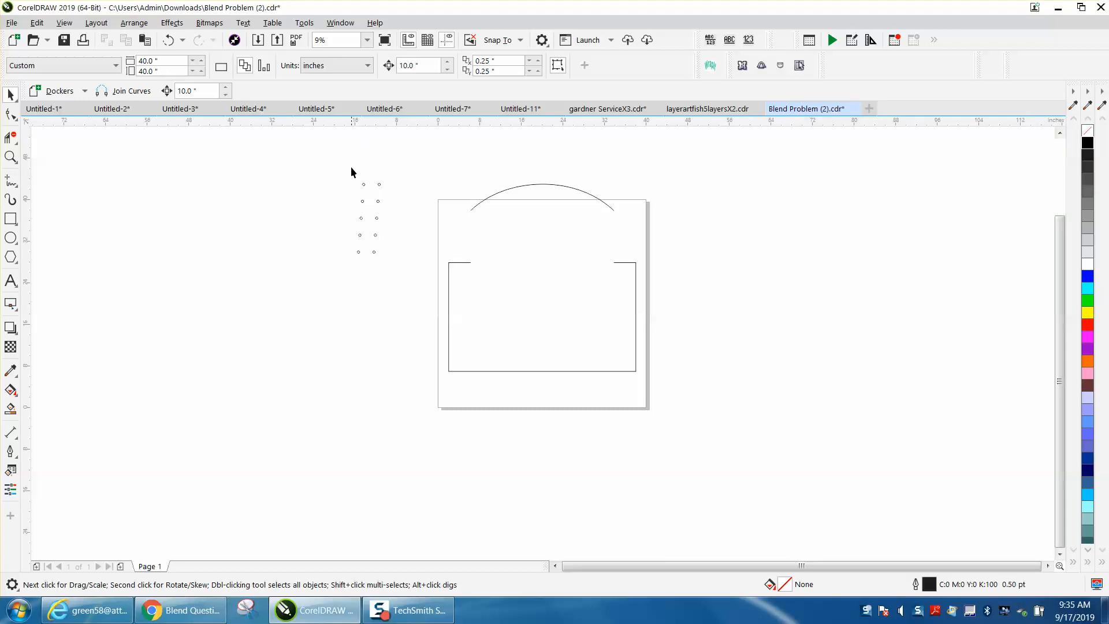
Blend the two end circles and spread the blend evenly along the full arc path.
click(371, 184)
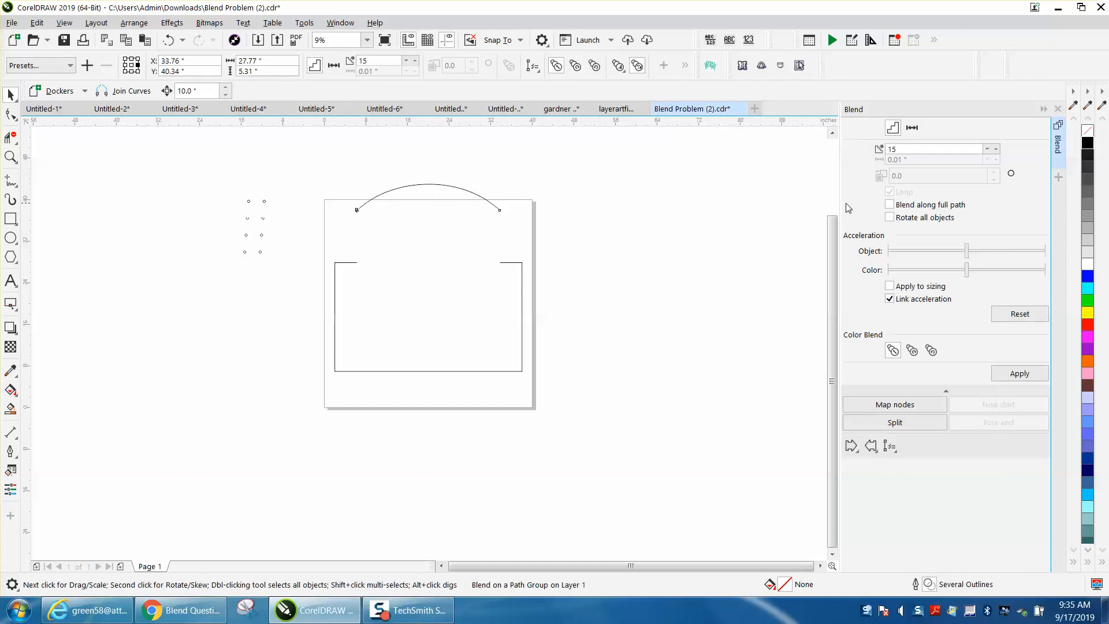
click(889, 205)
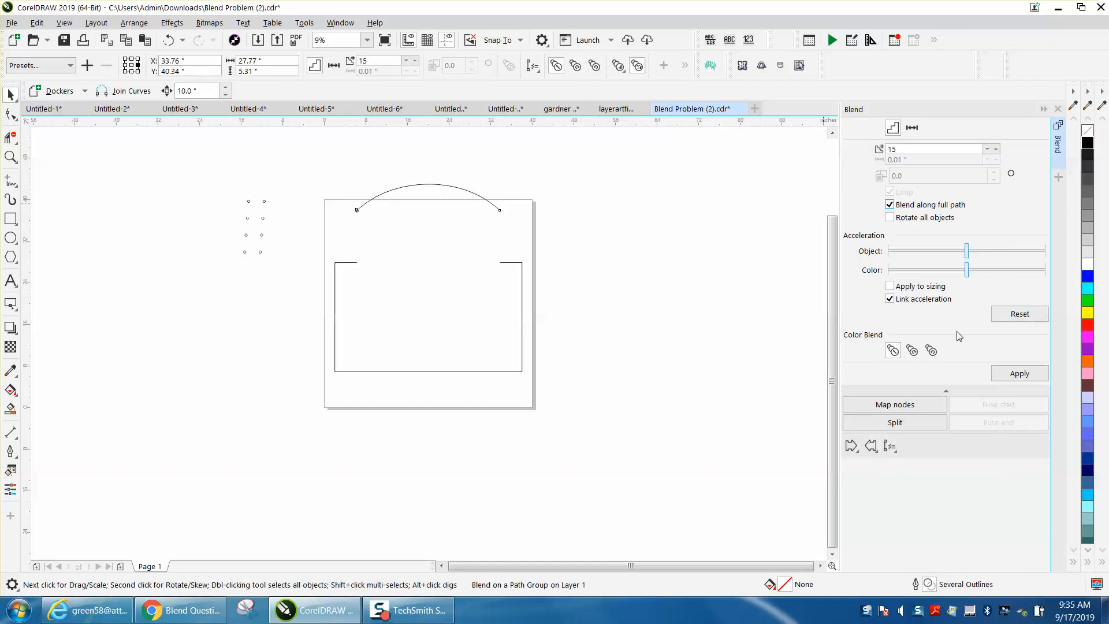
click(1019, 373)
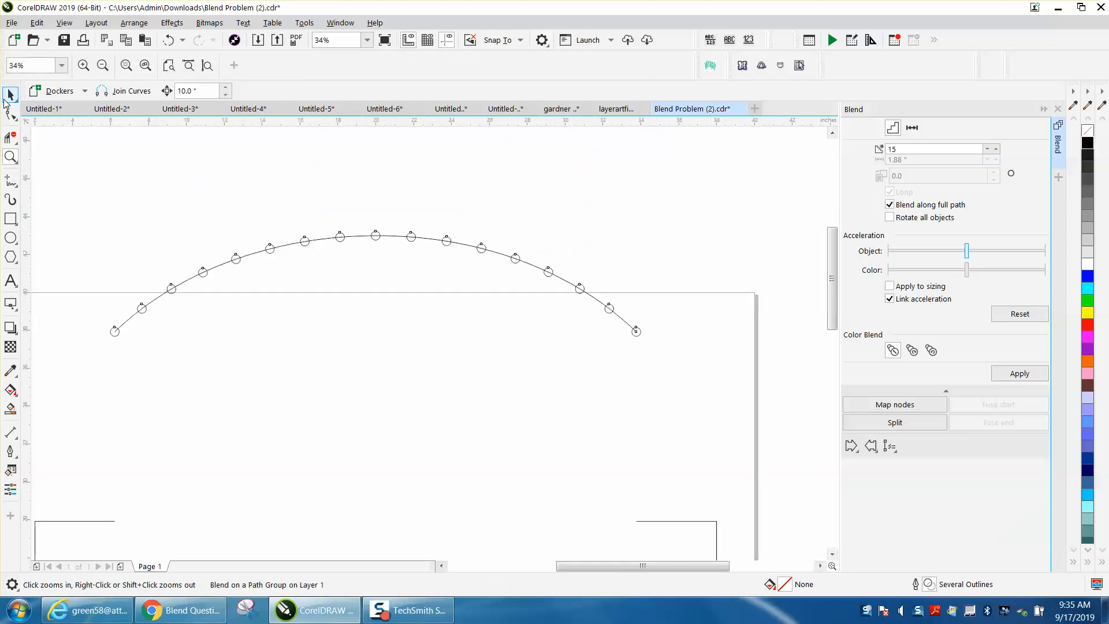
click(115, 332)
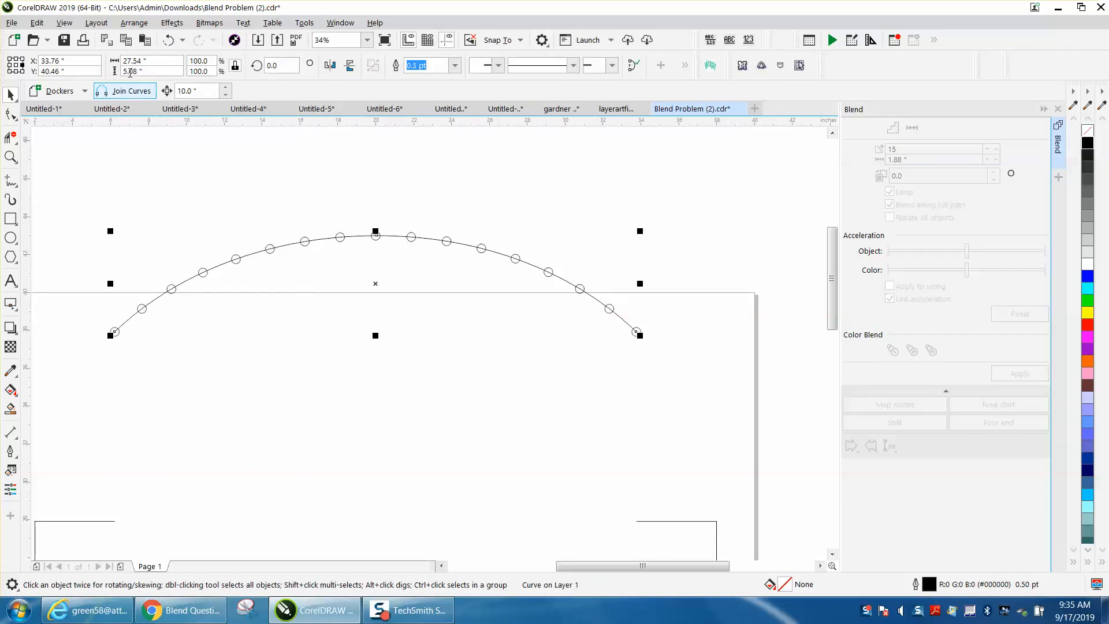
Ungroup the arc and its blended holes twice so every circle is a separate object.
click(134, 22)
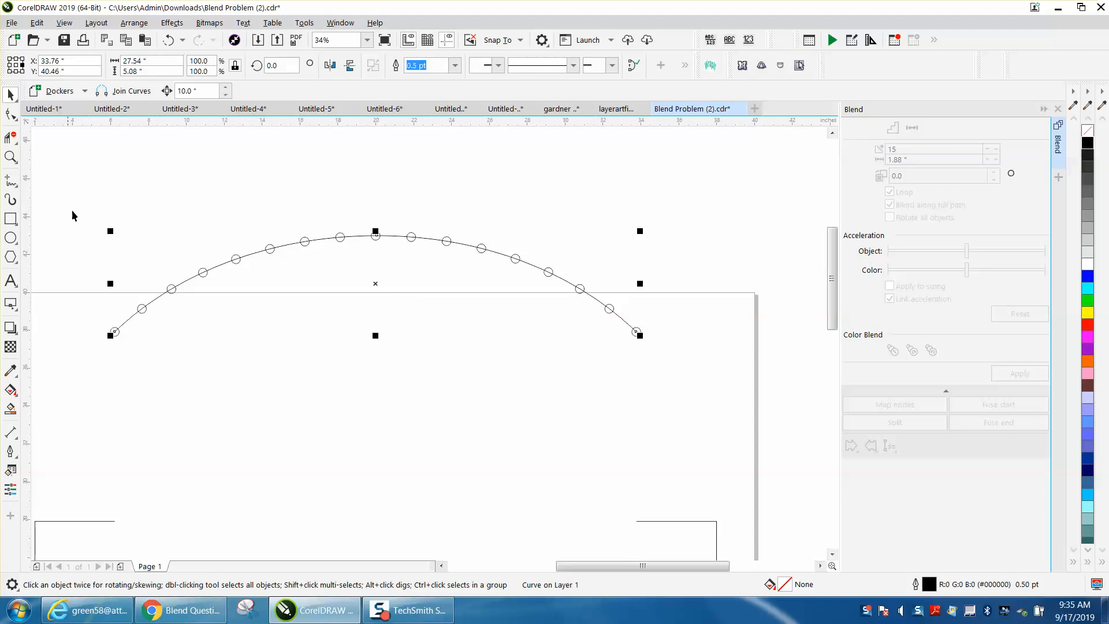
click(134, 23)
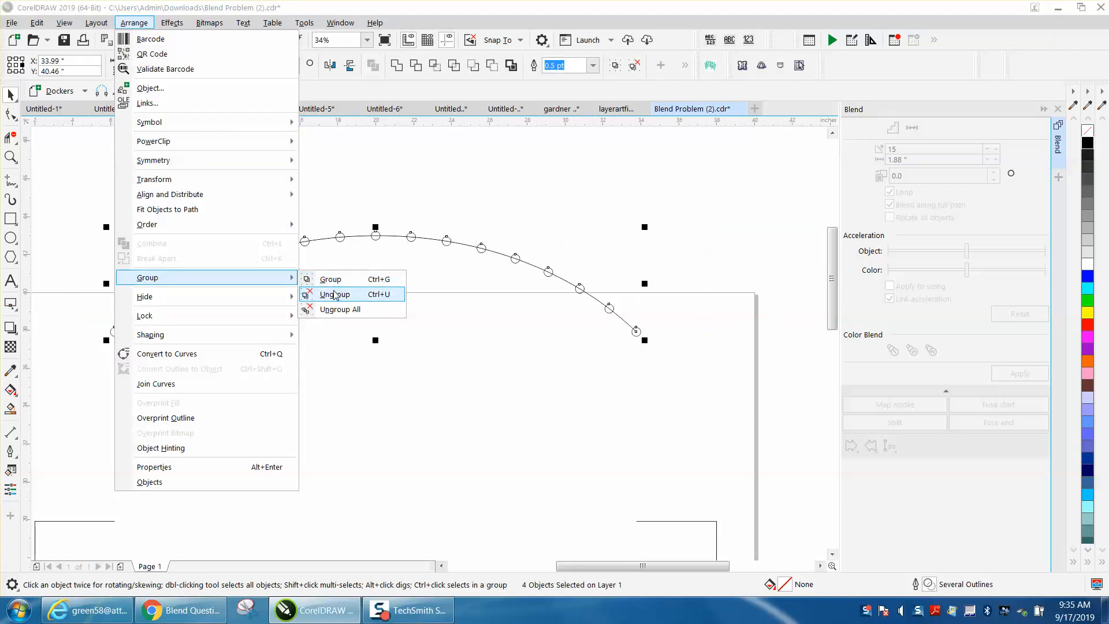
click(333, 295)
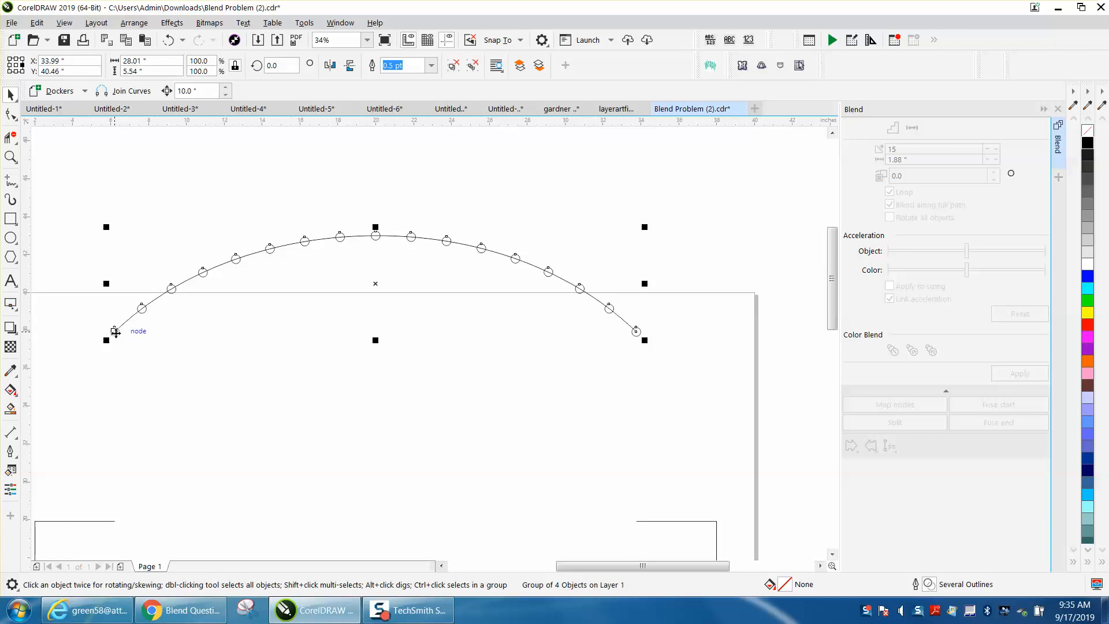
click(134, 22)
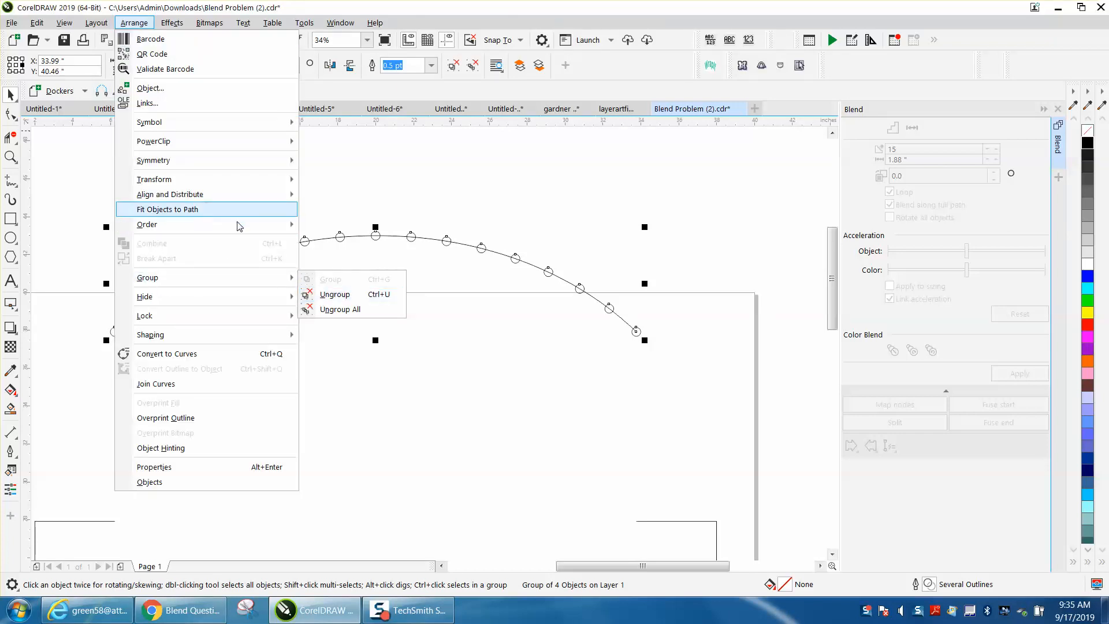
mouse_move(147, 276)
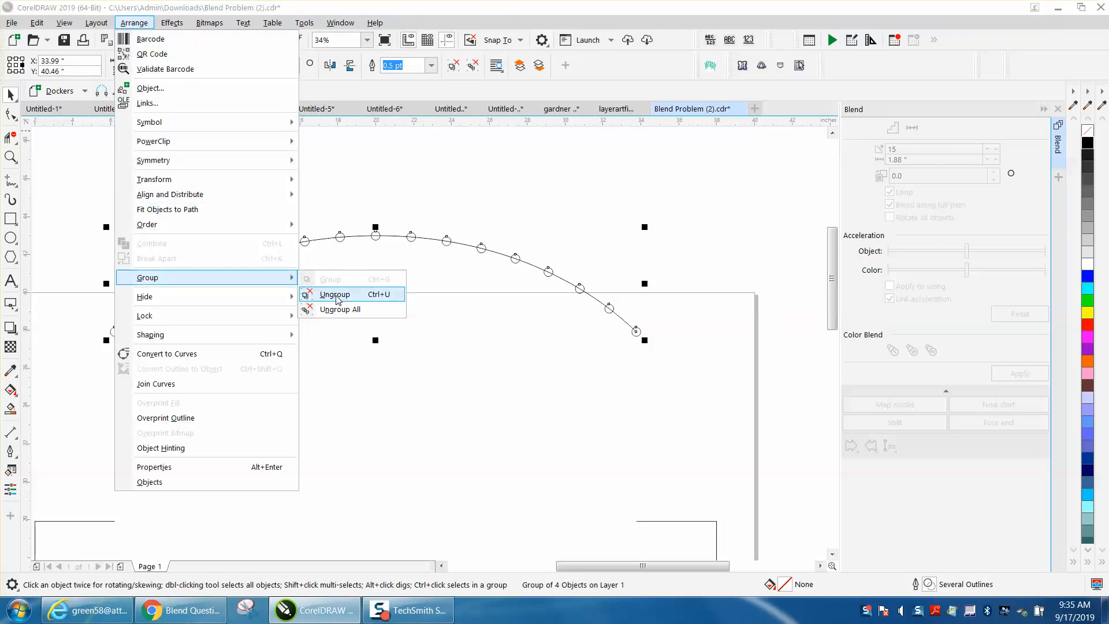
click(335, 295)
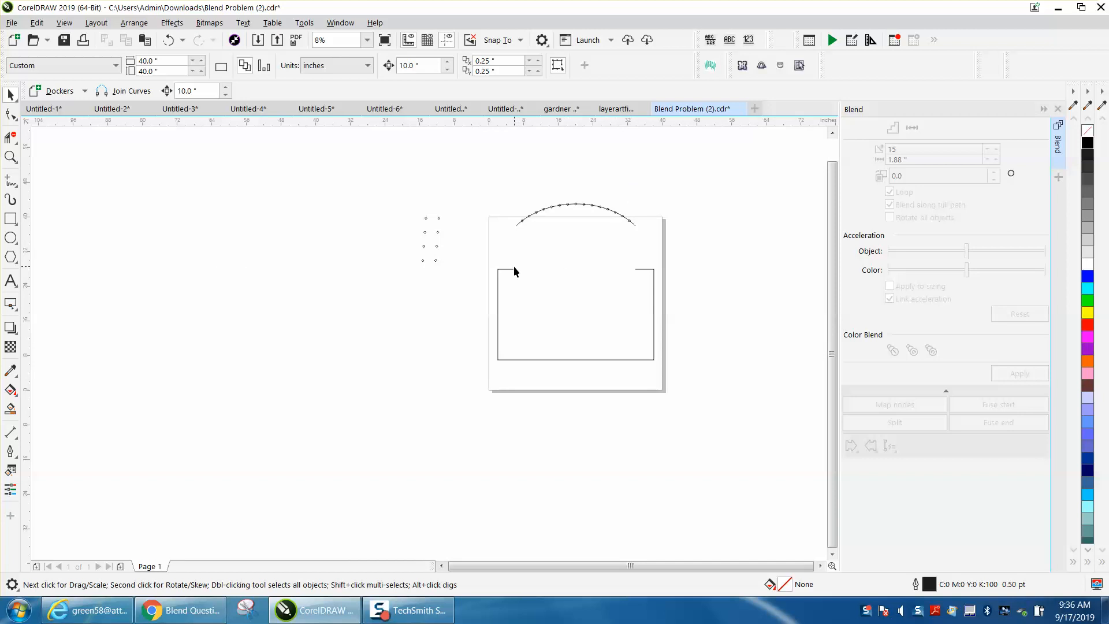
Break the side outline apart at its top right corner node to free the short ledge line.
click(11, 157)
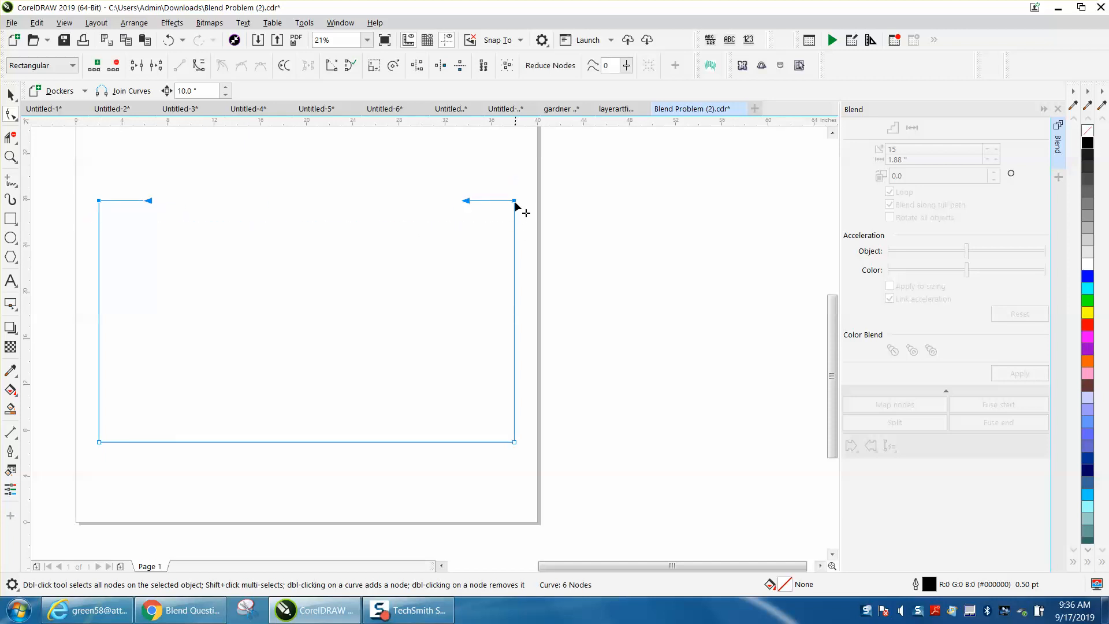
right_click(515, 203)
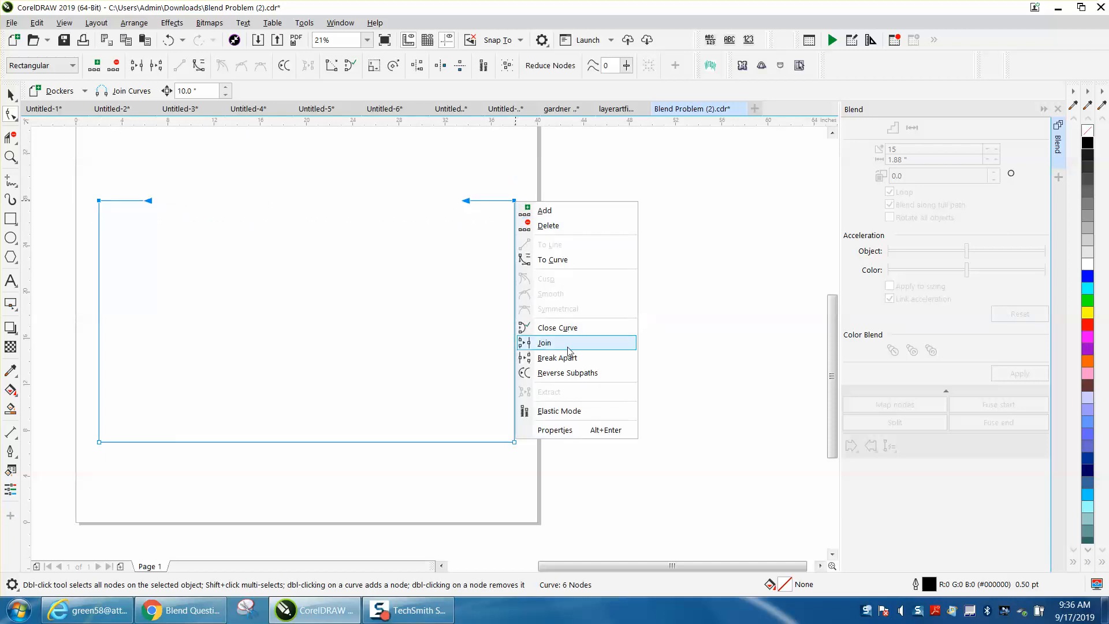
click(557, 357)
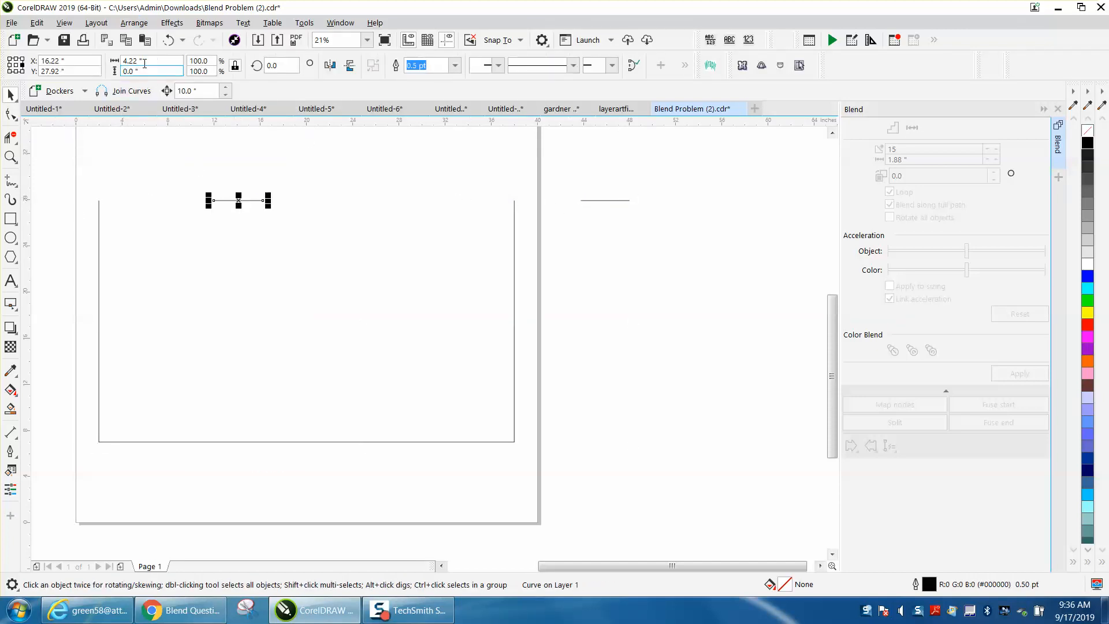
mouse_move(150, 65)
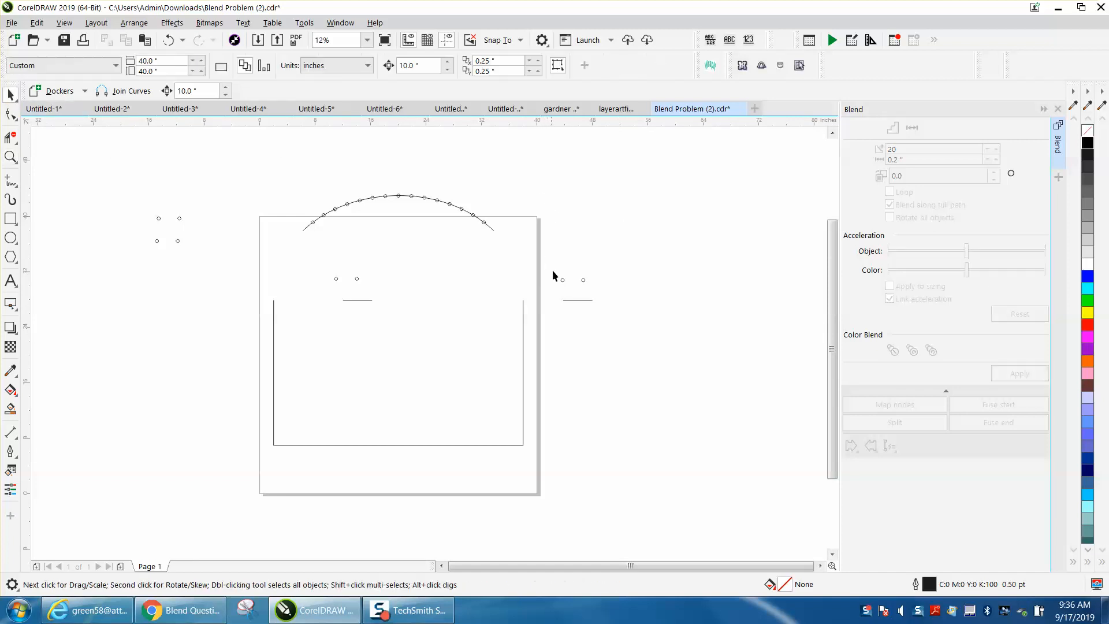
Blend the two circles beside the right ledge in 2 steps along the whole line.
click(573, 279)
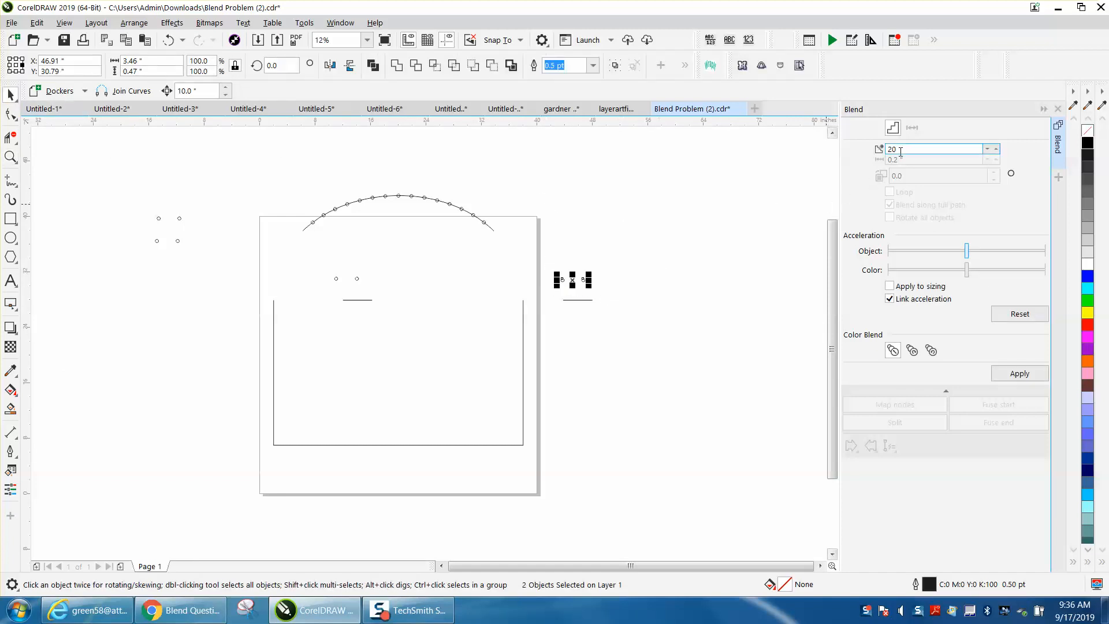
text(2)
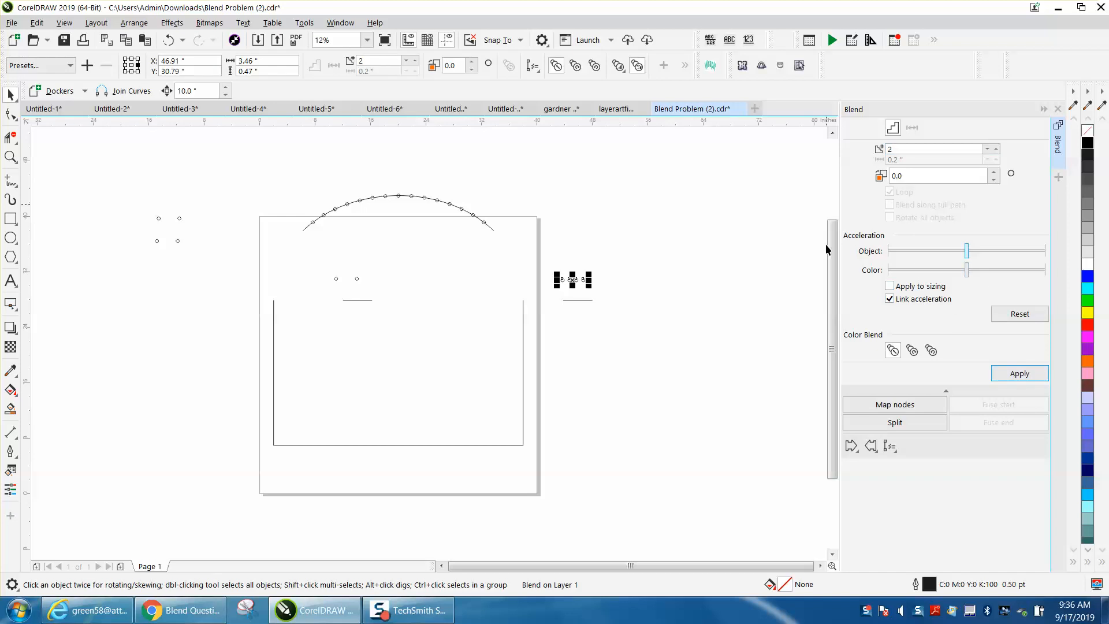
mouse_move(632, 296)
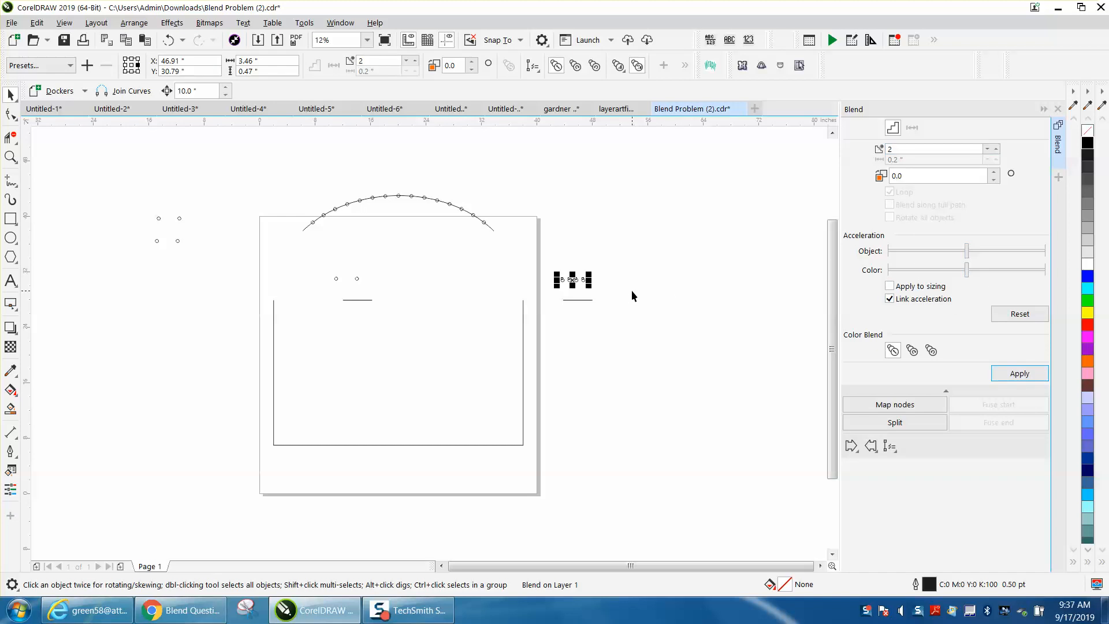
mouse_move(748, 361)
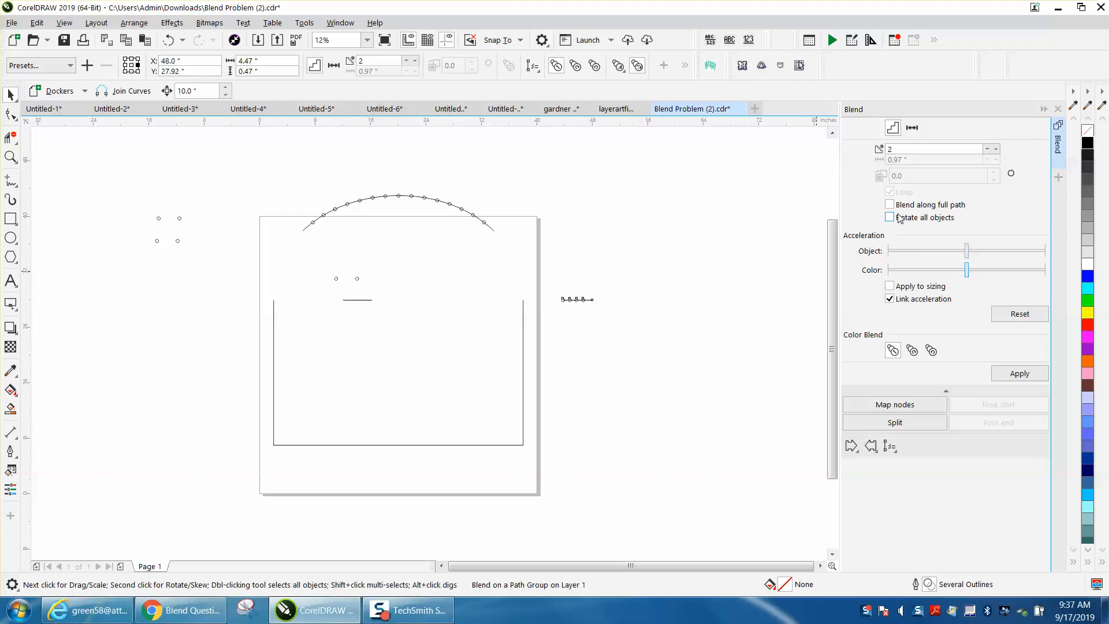
click(889, 203)
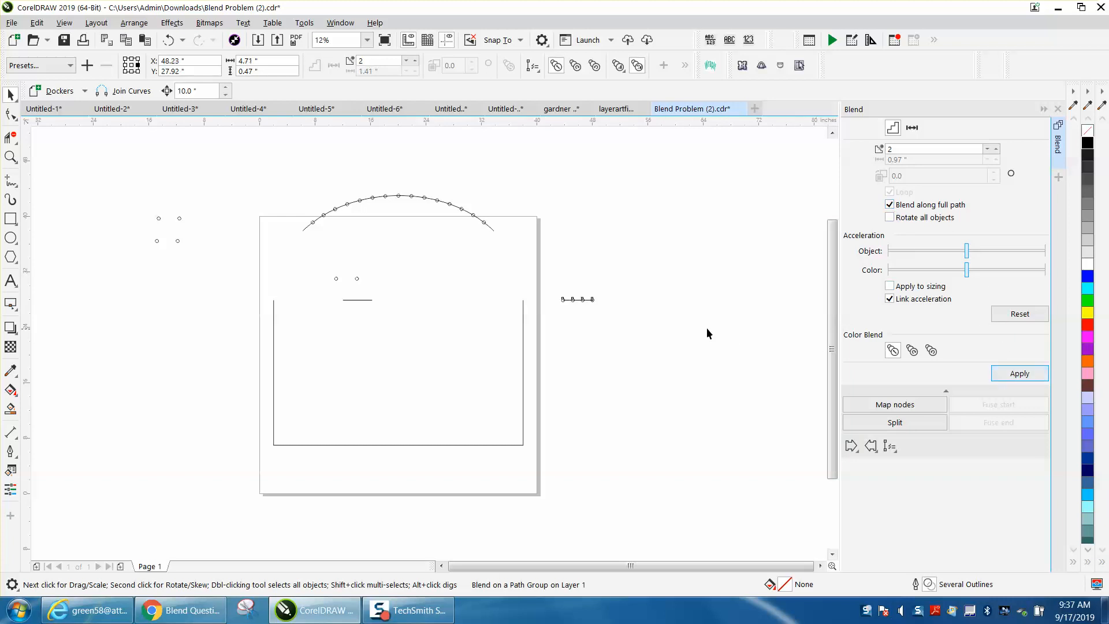
click(357, 279)
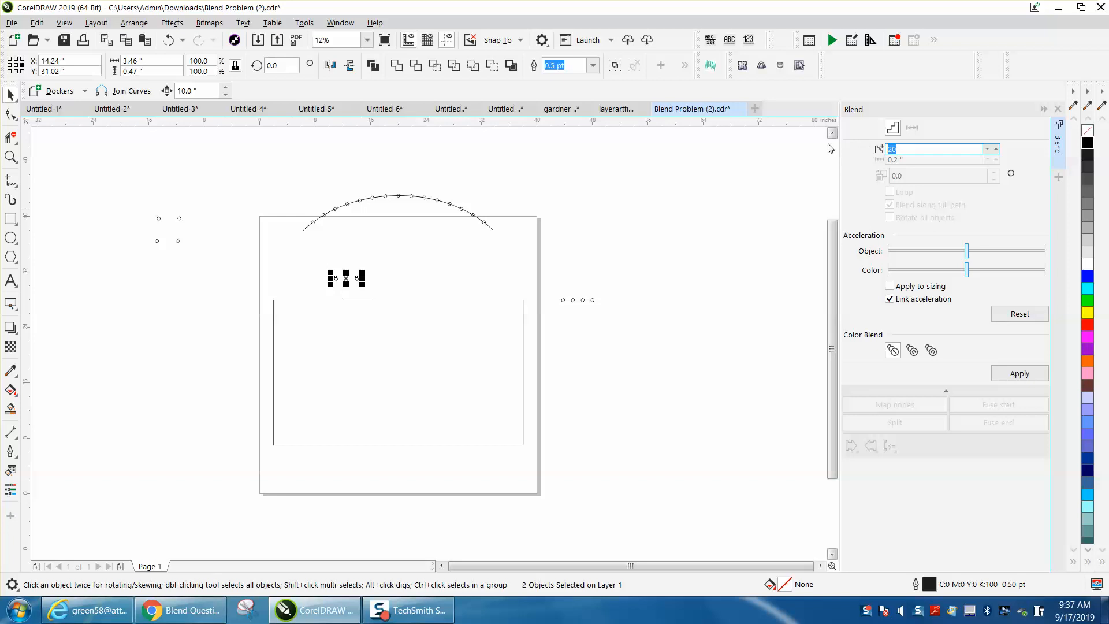
Blend the two middle circles, attach them to the short line and spread along its full path.
click(1019, 373)
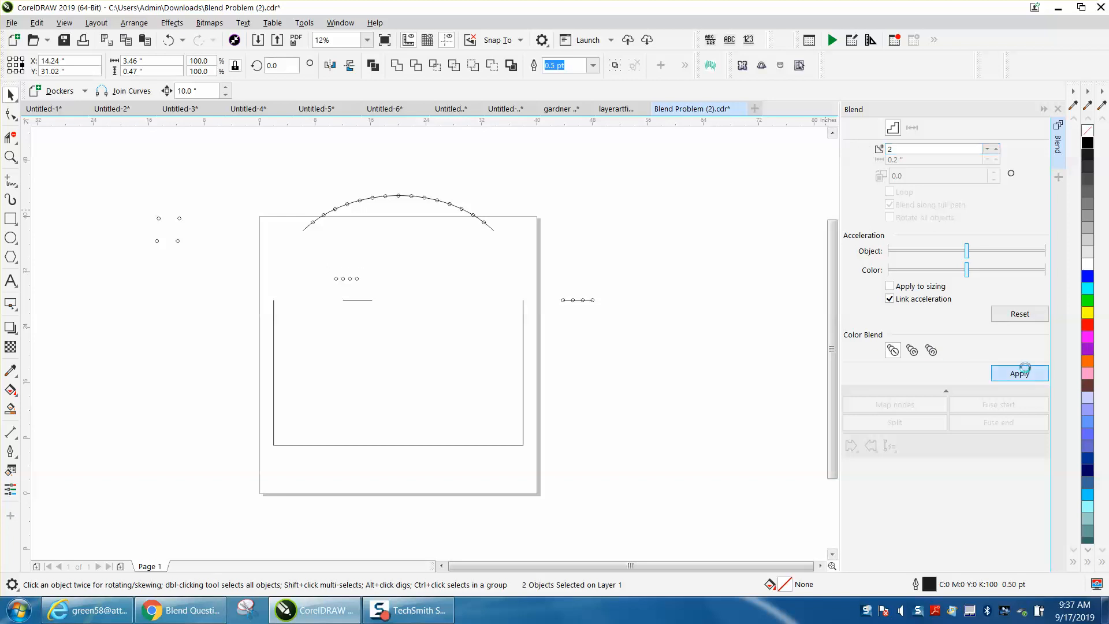
click(889, 445)
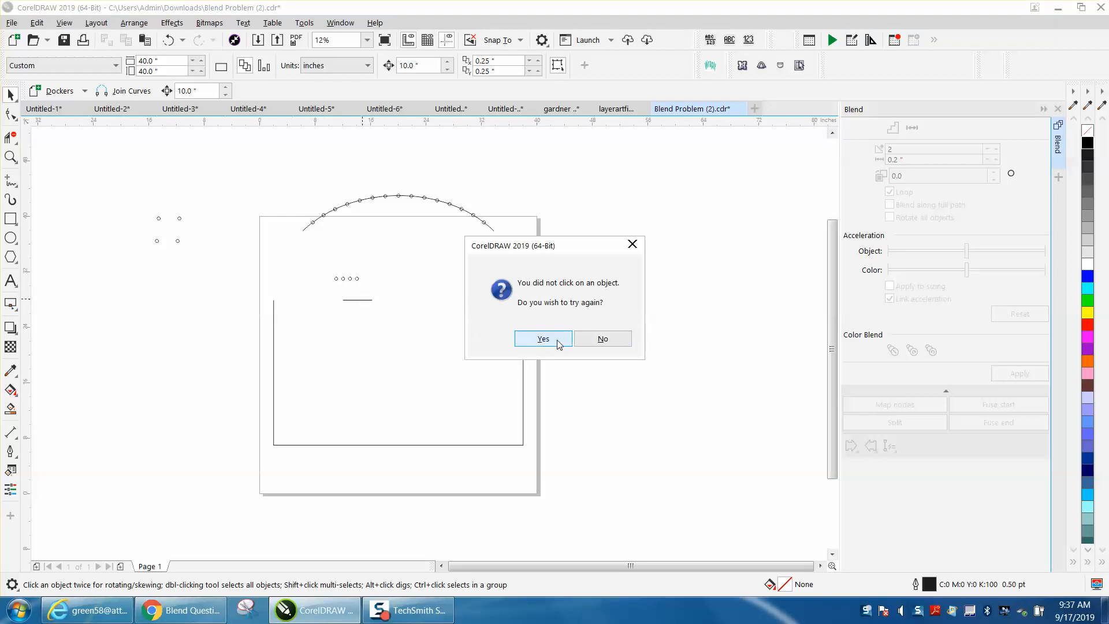
click(543, 339)
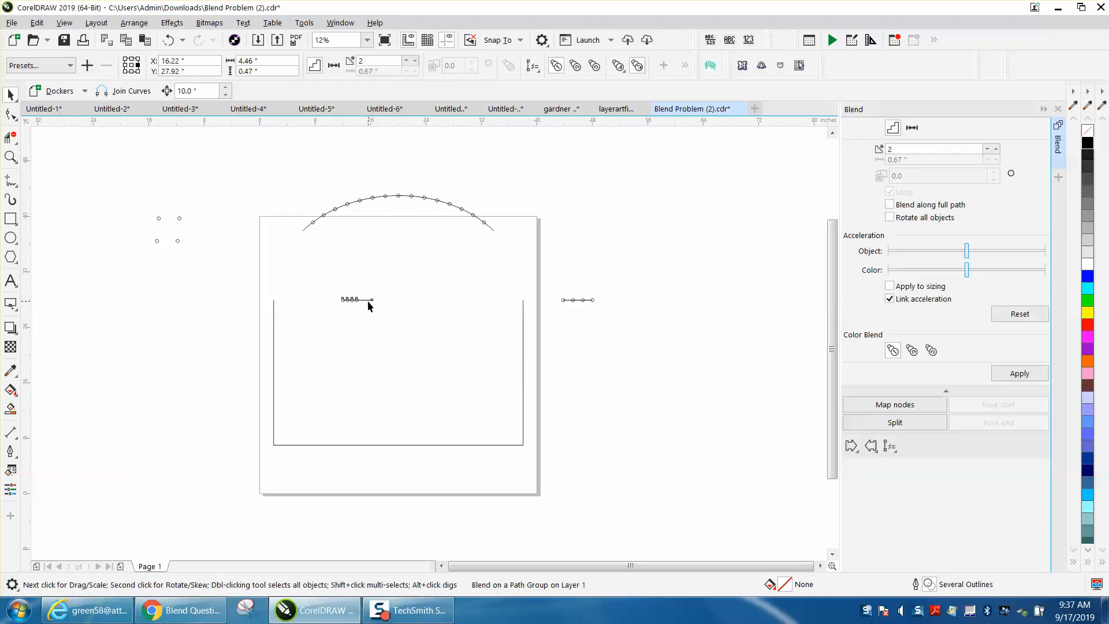
click(889, 205)
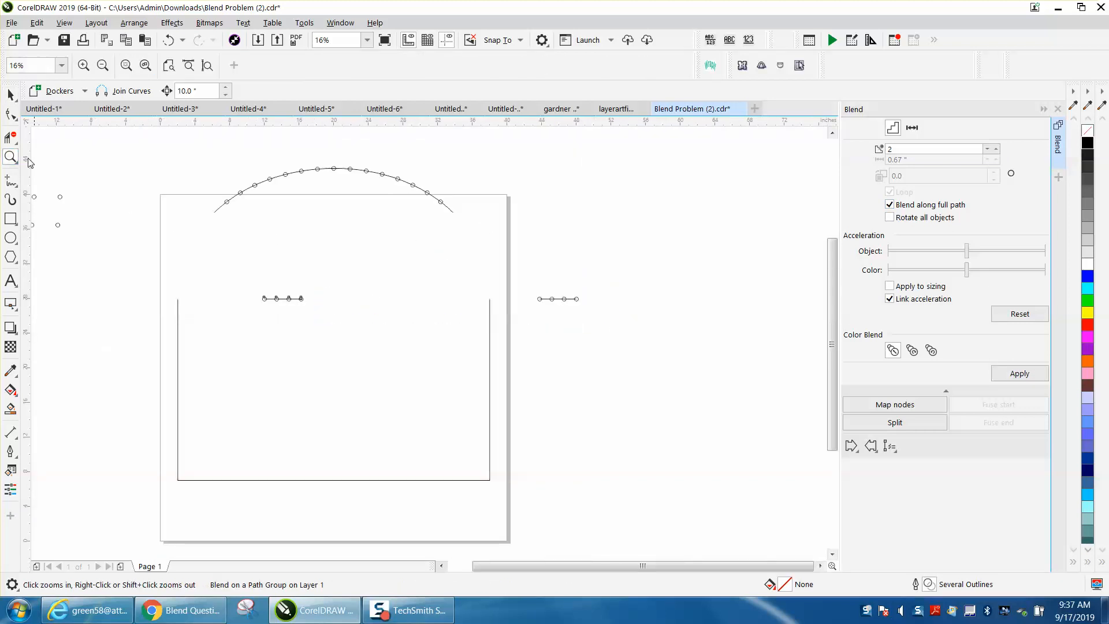
click(282, 298)
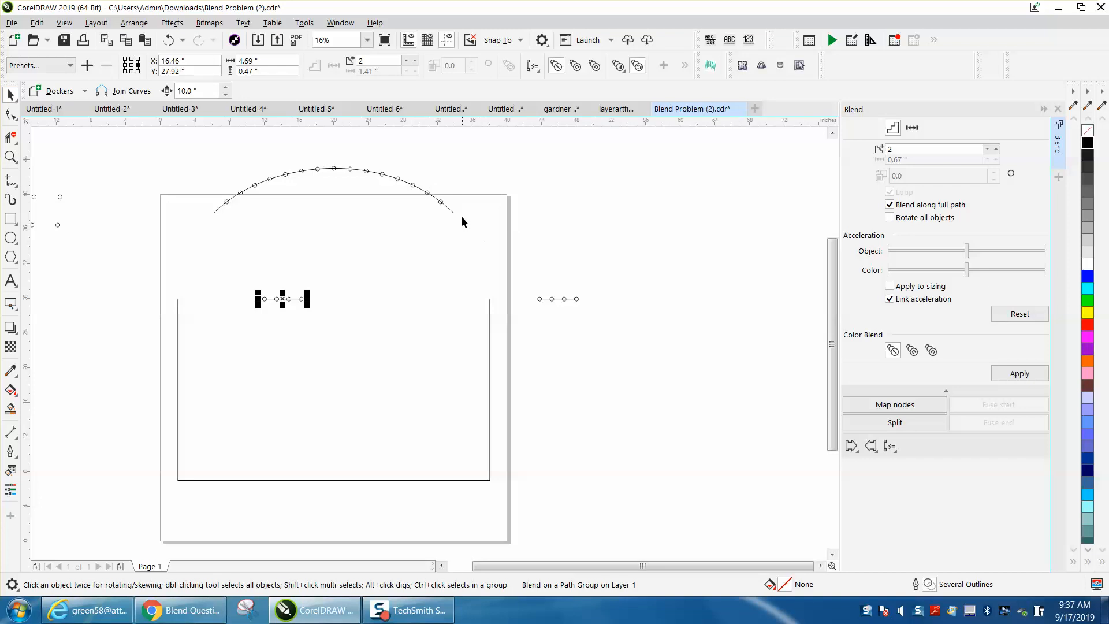
mouse_move(168, 311)
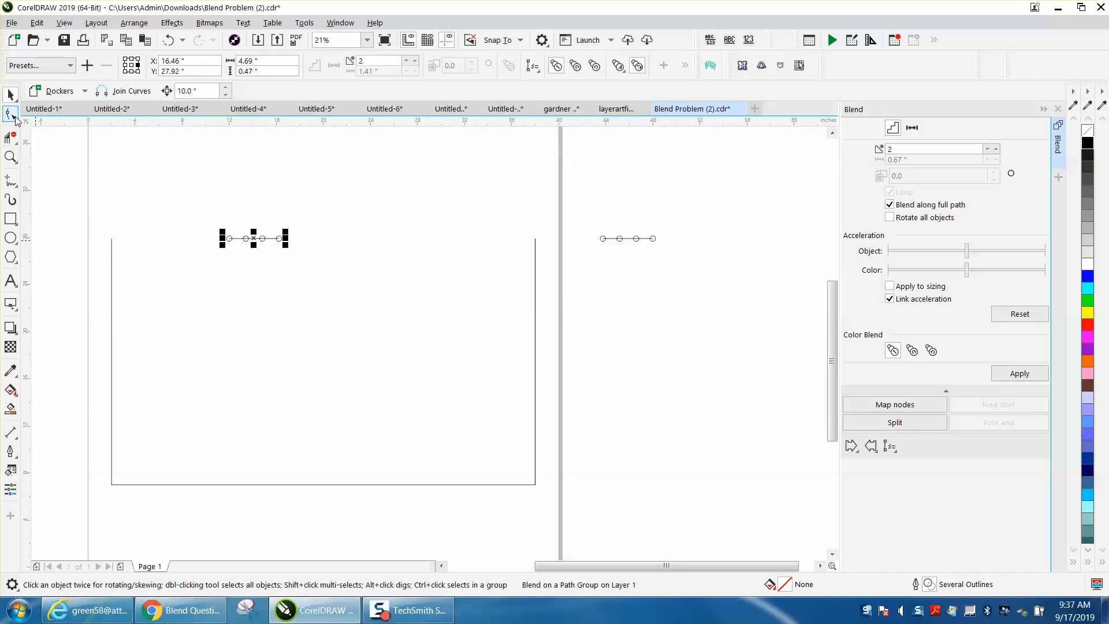
Break the base outline apart at its bottom-right corner node so the right side detaches.
click(11, 114)
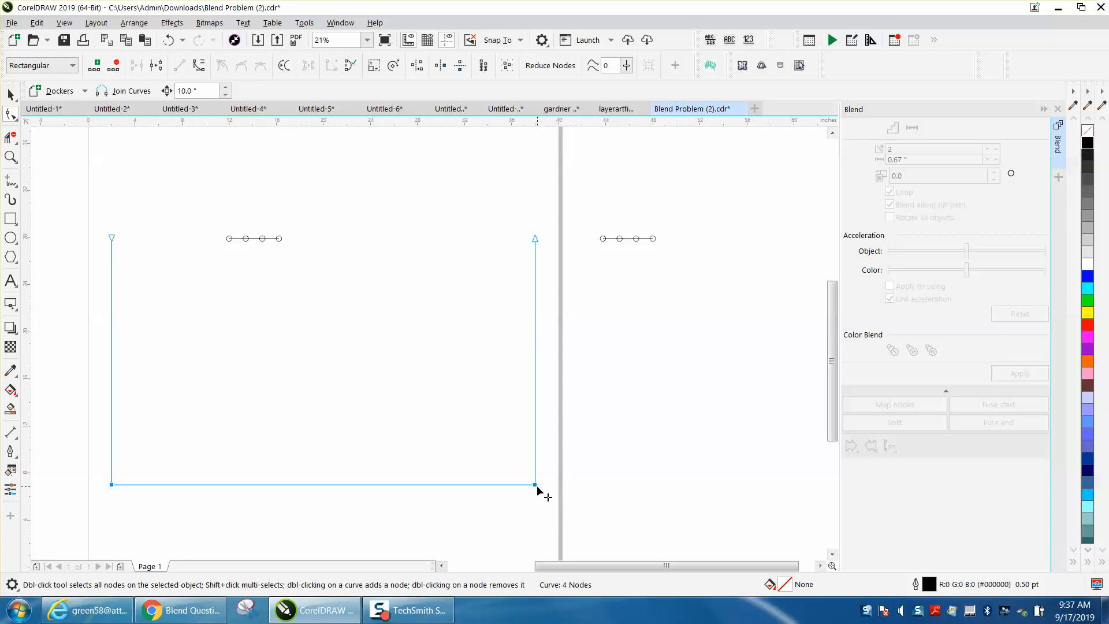
right_click(537, 492)
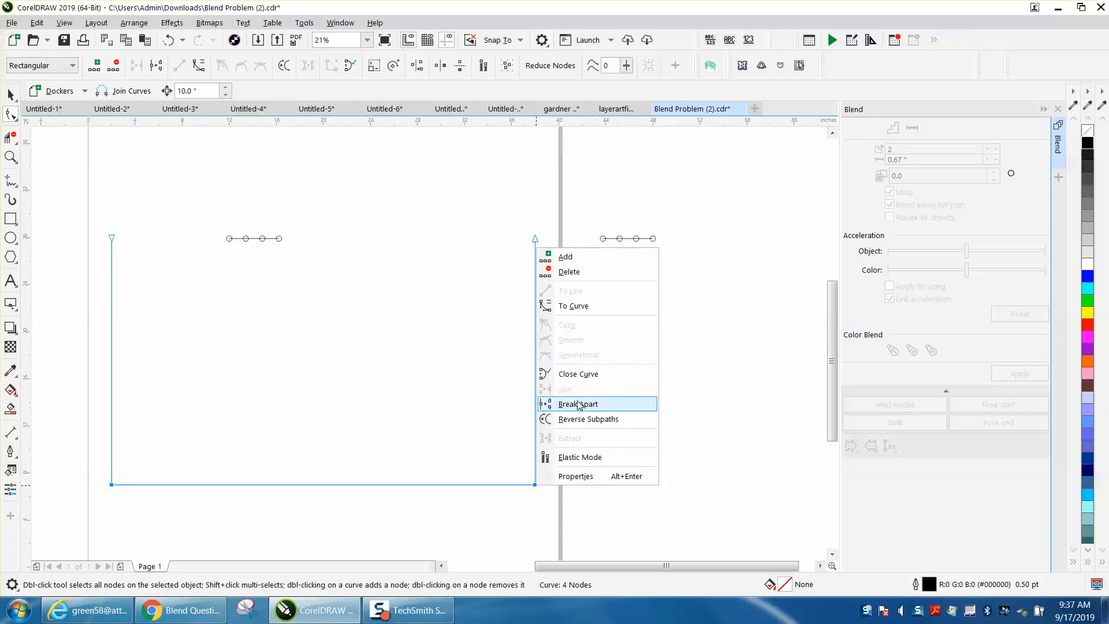
click(577, 403)
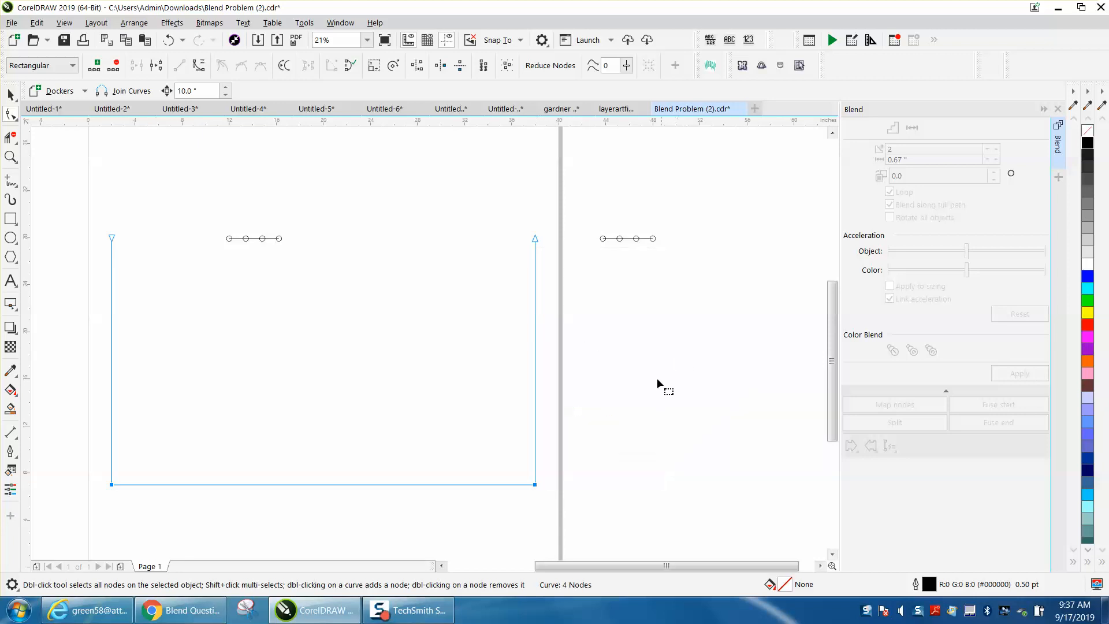
mouse_move(519, 452)
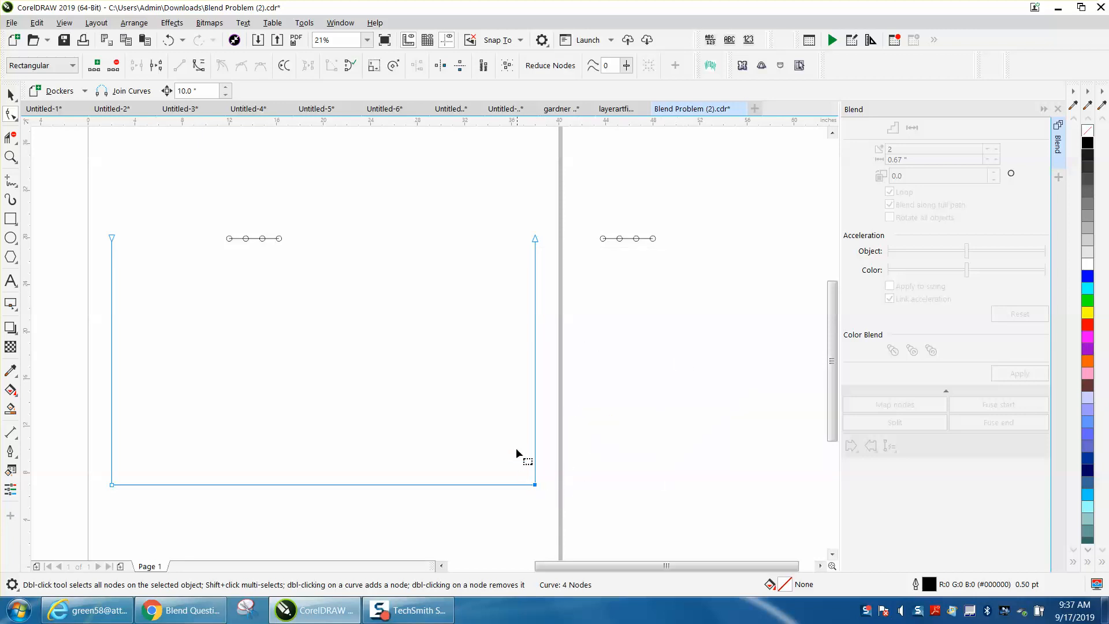
mouse_move(552, 512)
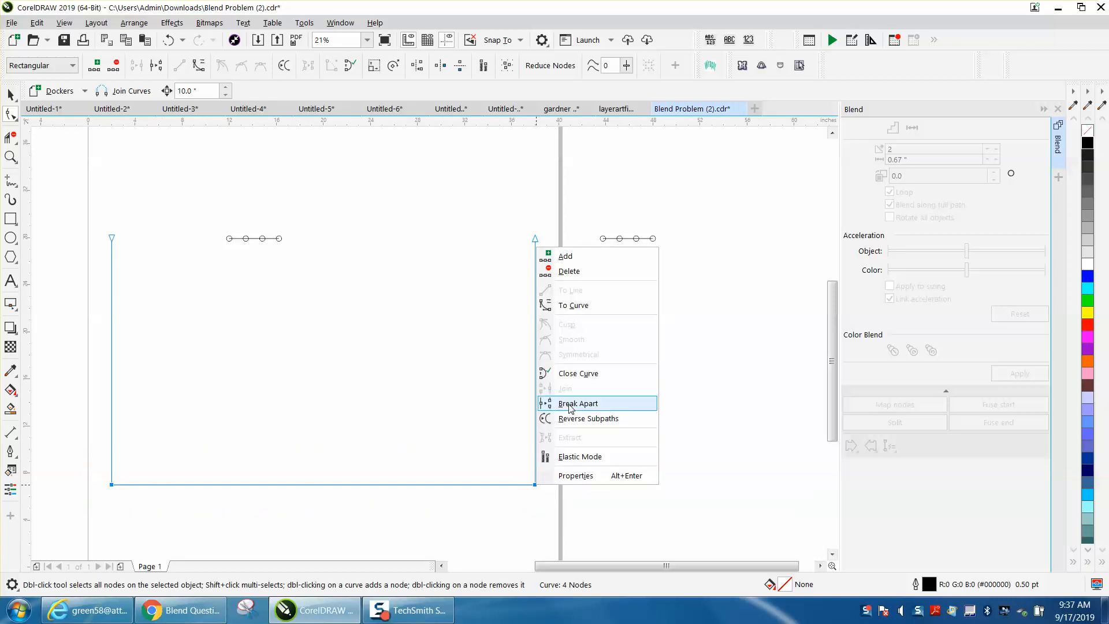
click(578, 403)
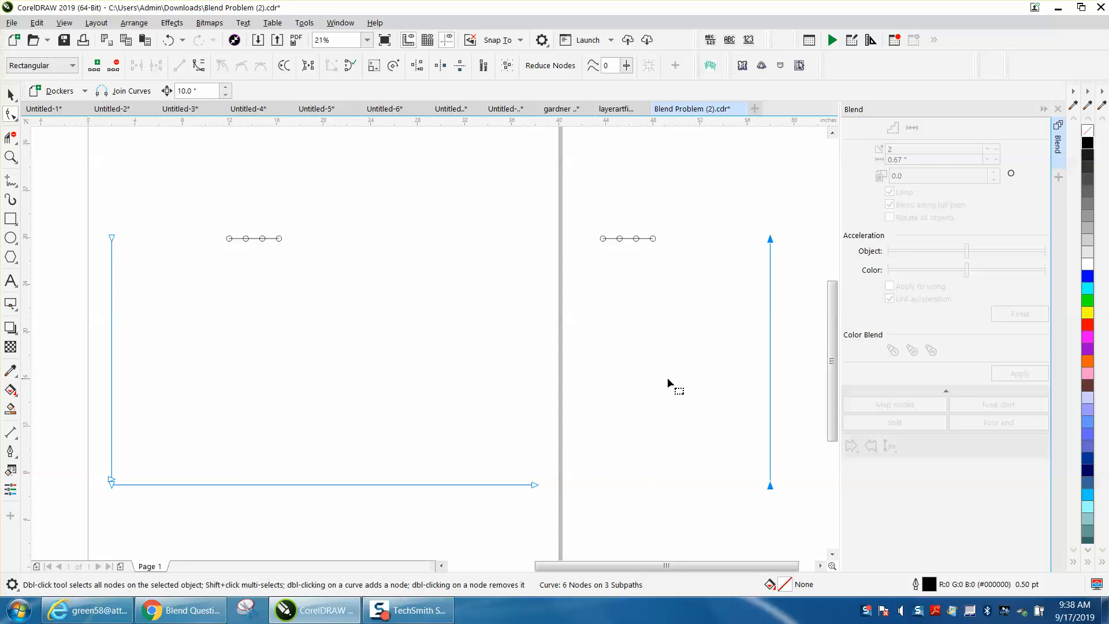
mouse_move(23, 121)
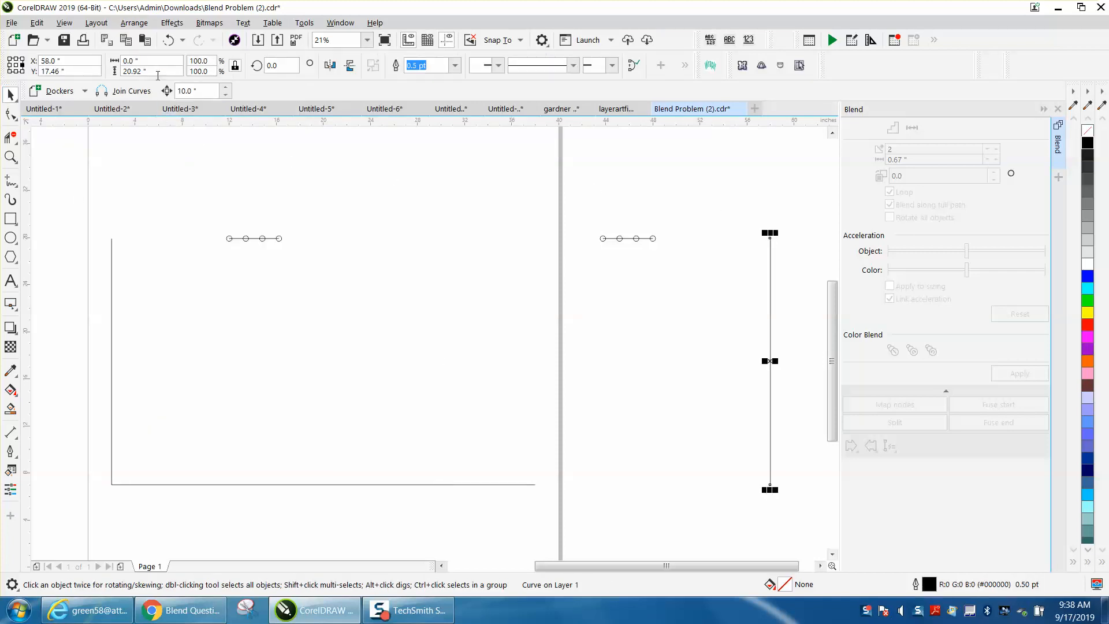
mouse_move(150, 70)
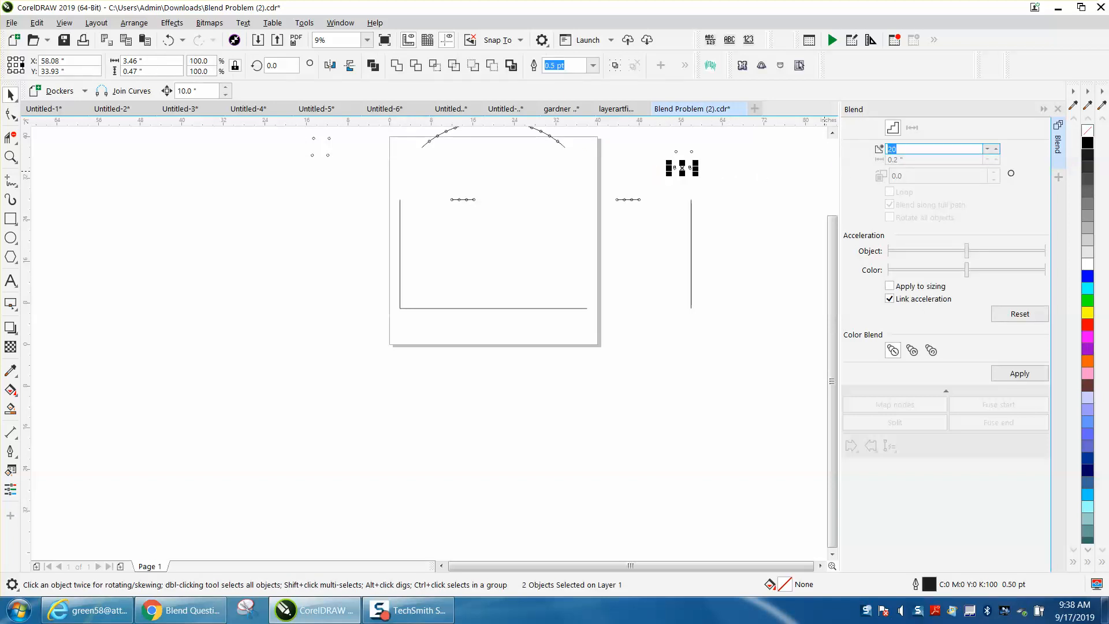
Blend two circles in 10 steps onto the detached vertical side line along its full path.
click(1019, 373)
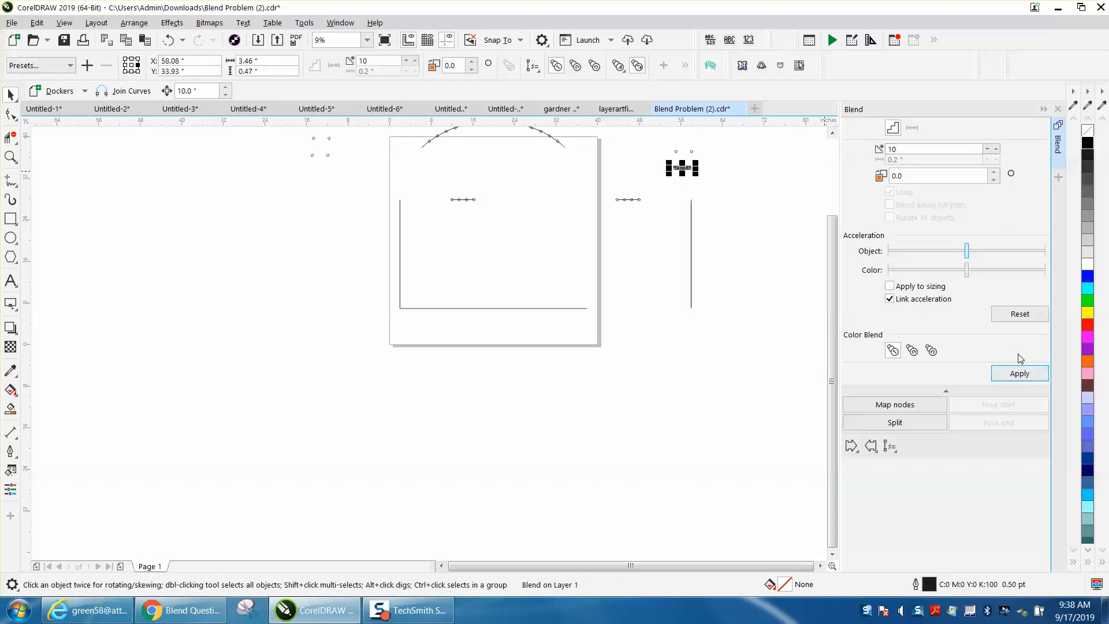
click(889, 446)
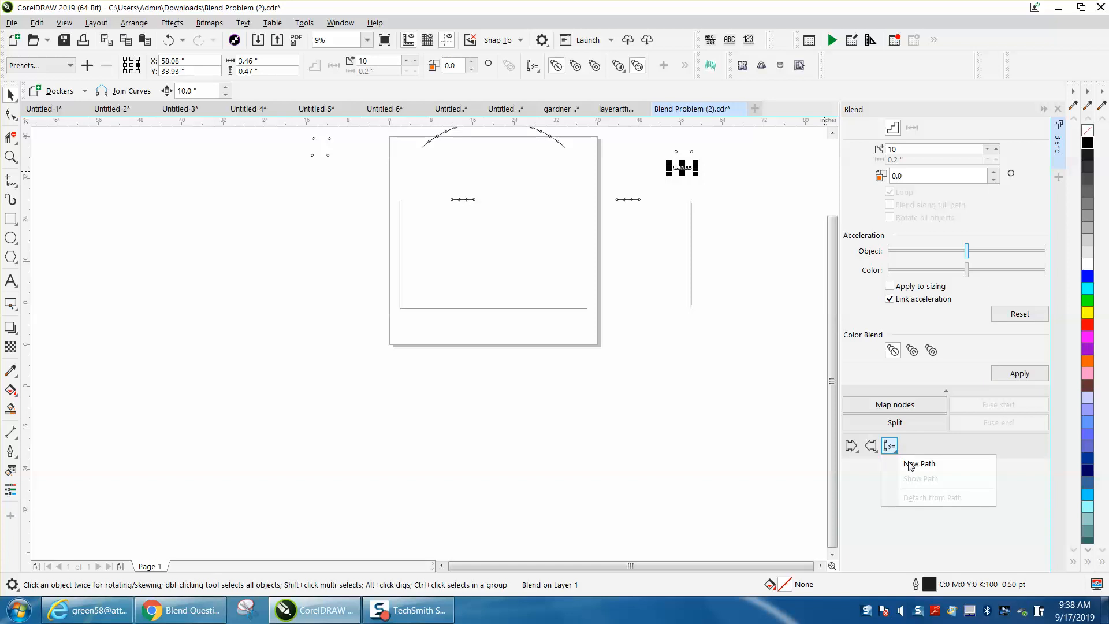
click(918, 463)
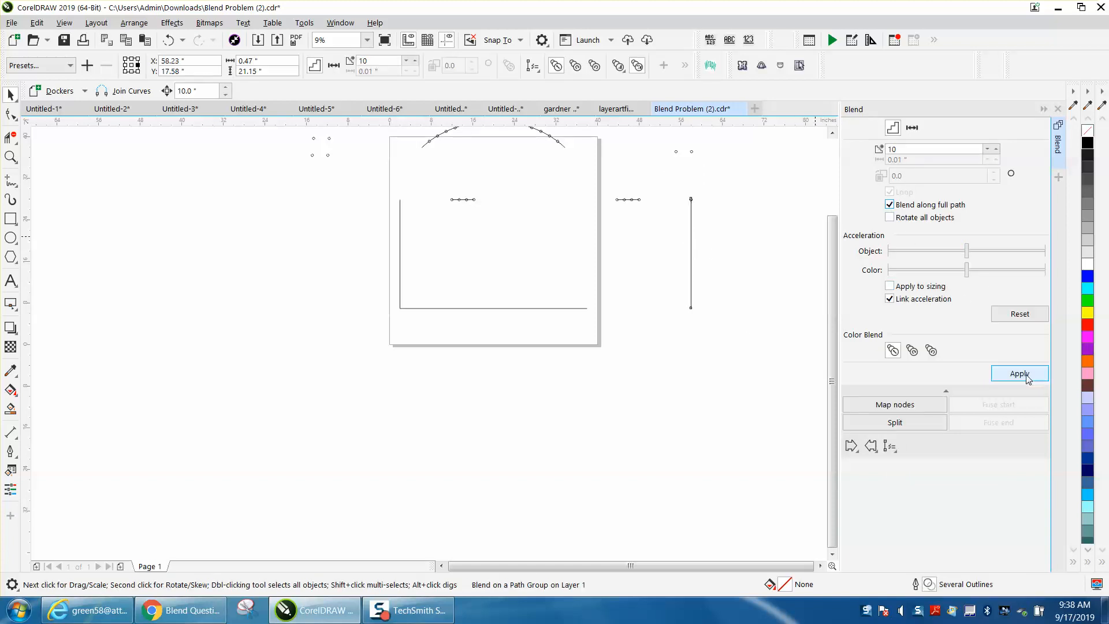
click(1019, 373)
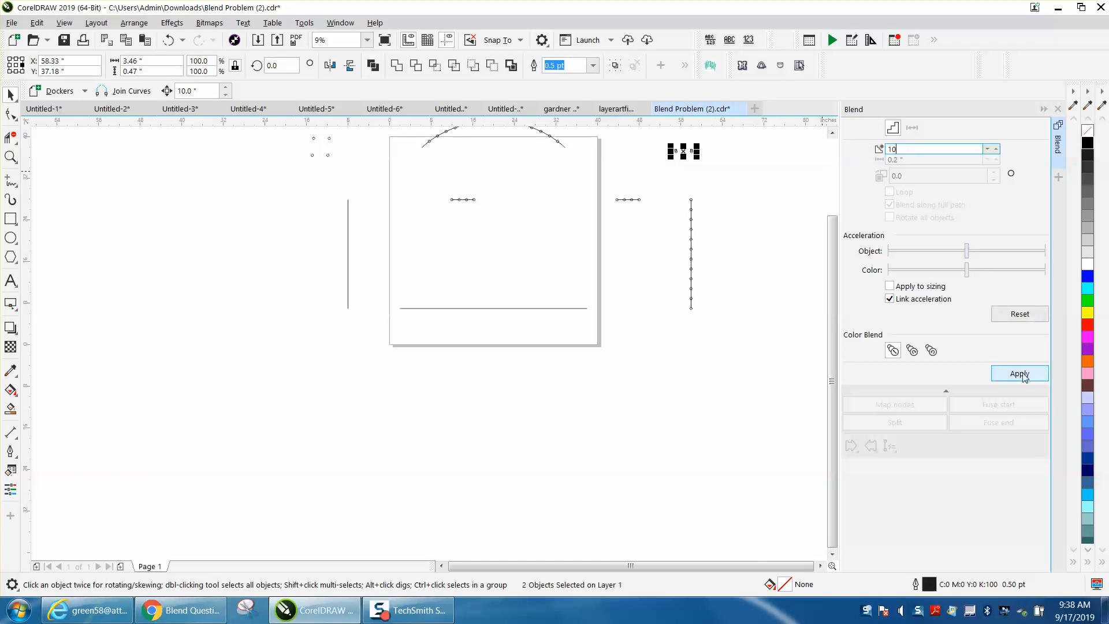
Blend the selected circles in 10 steps along the full length of the other side line.
click(1018, 373)
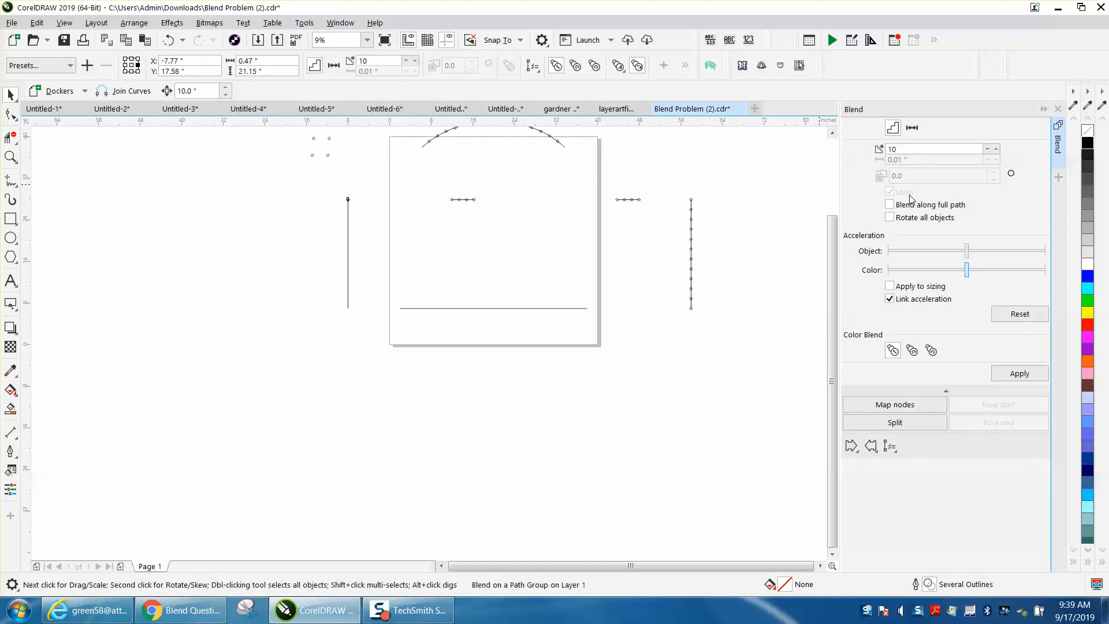
click(890, 205)
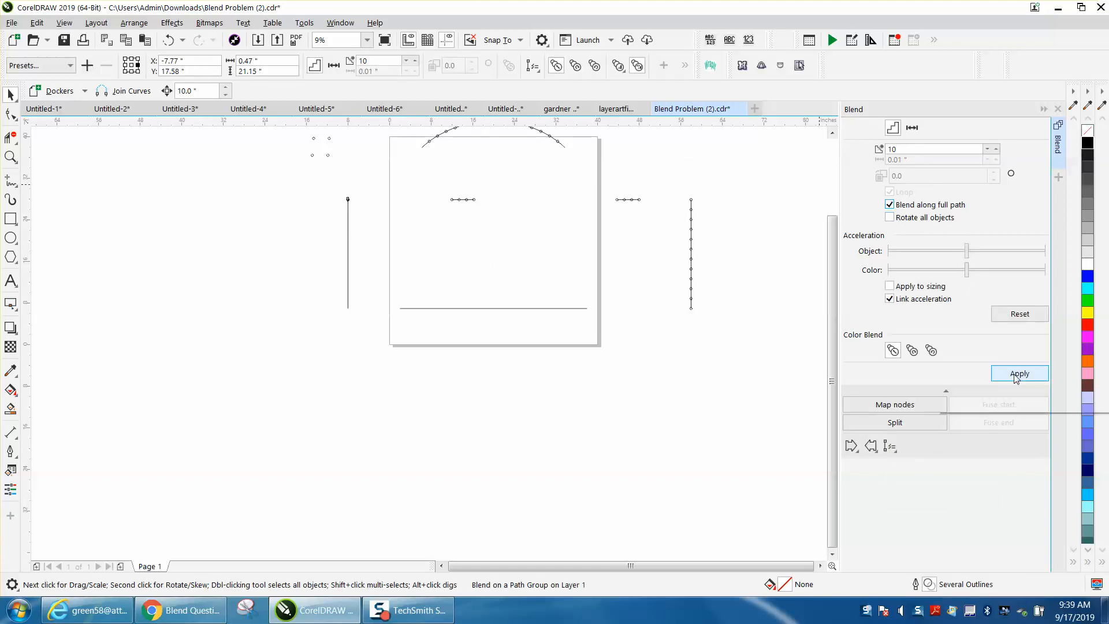
click(1018, 373)
text(18)
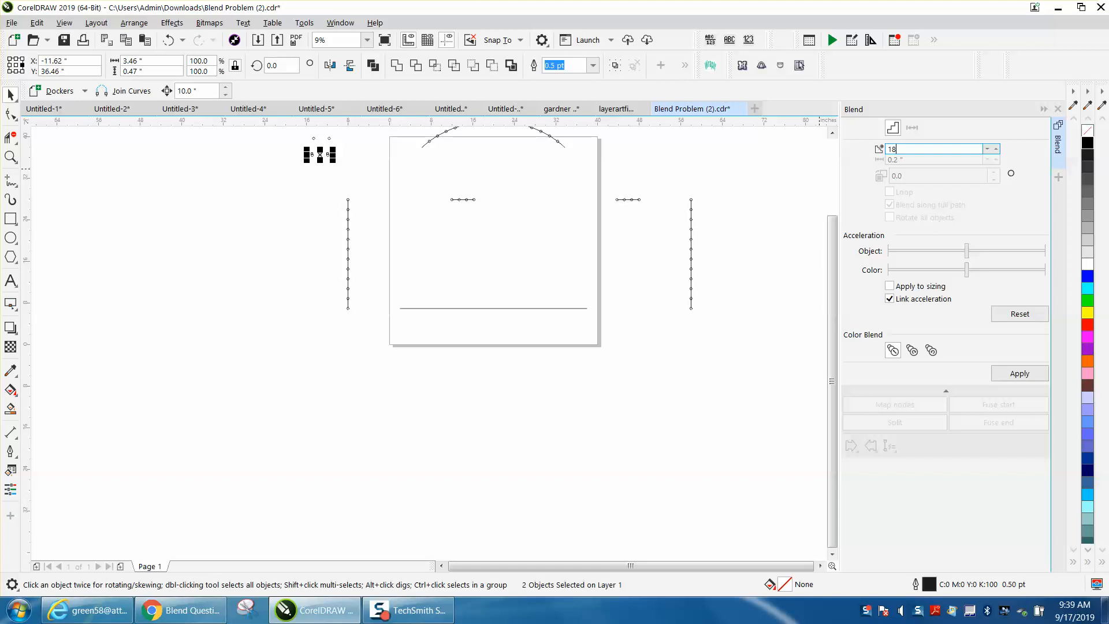
Blend 18 steps of rivet holes along the full length of the bottom edge.
click(1019, 373)
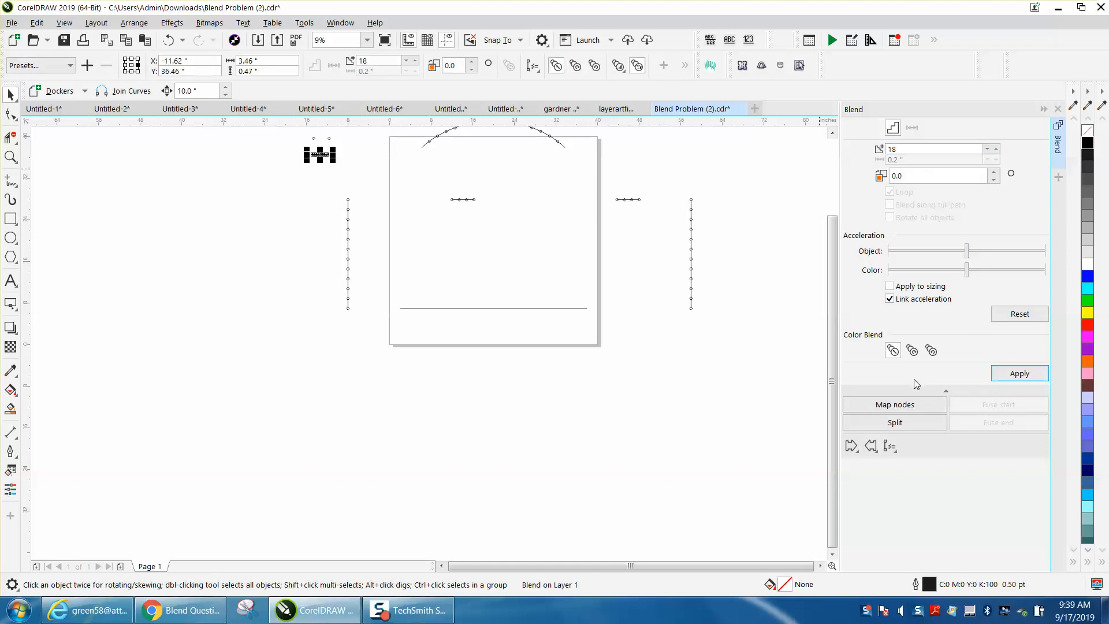
click(890, 446)
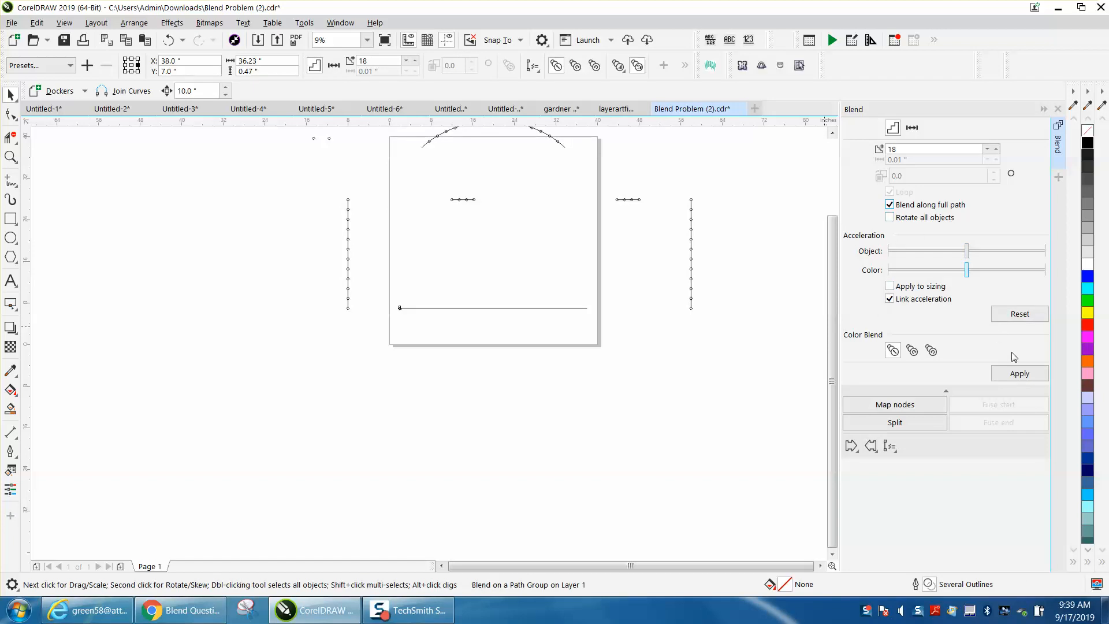
click(1019, 373)
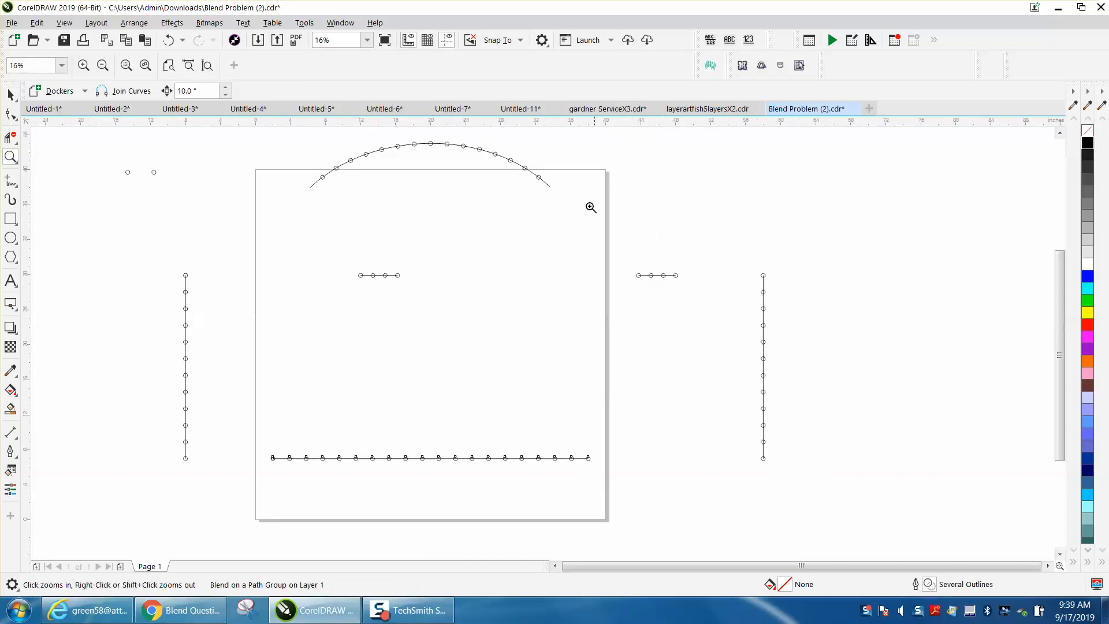
Select the left side's blend and break it apart into separate holes via the Arrange commands.
click(430, 457)
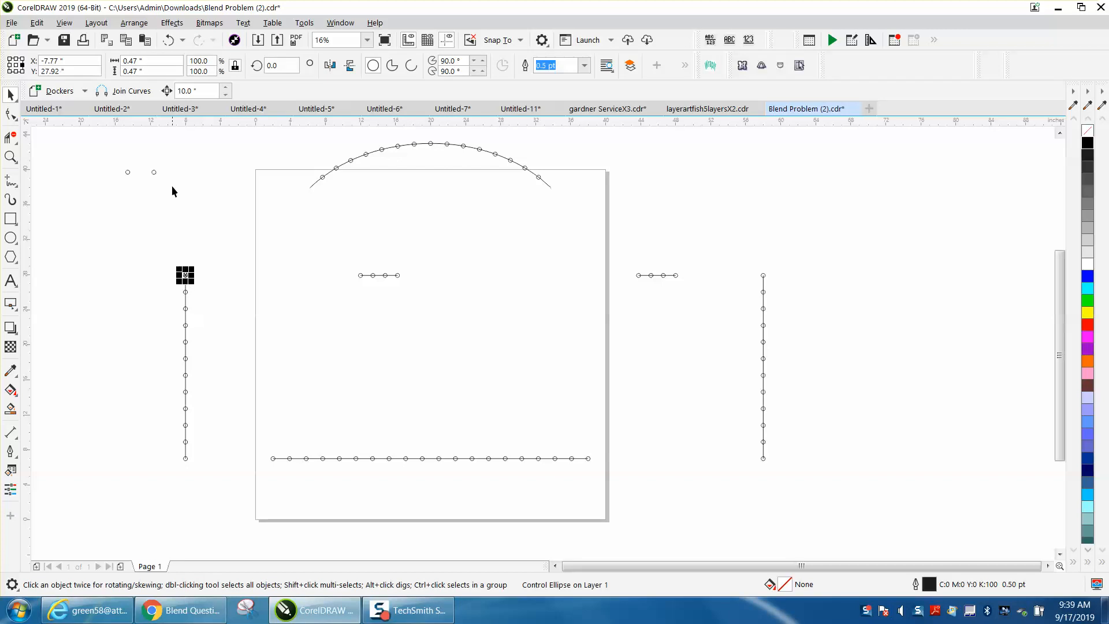
click(134, 22)
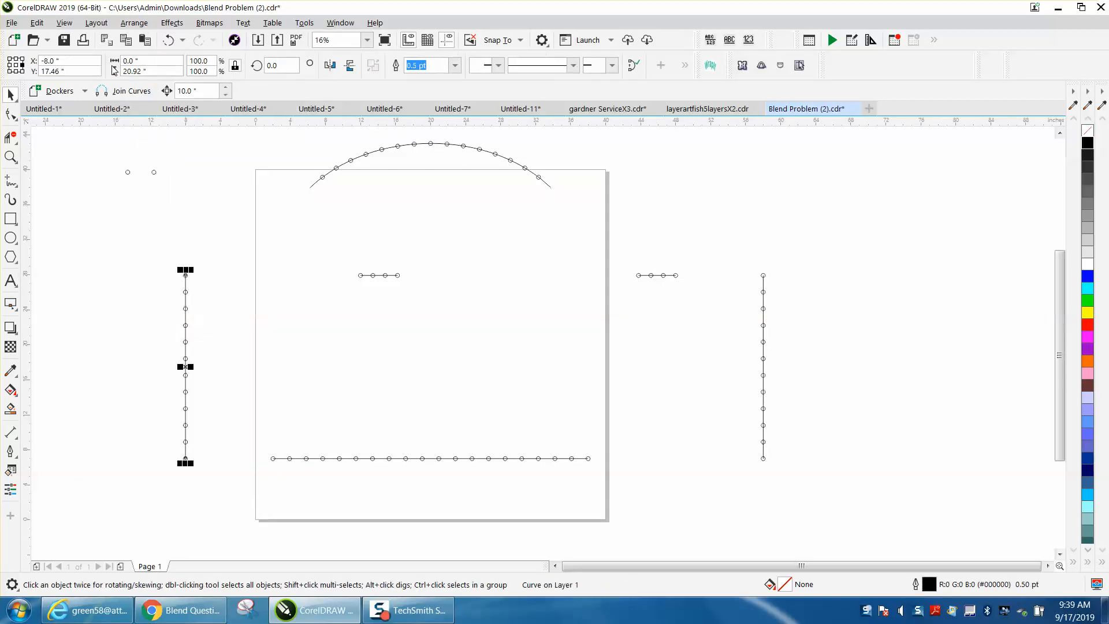
click(134, 22)
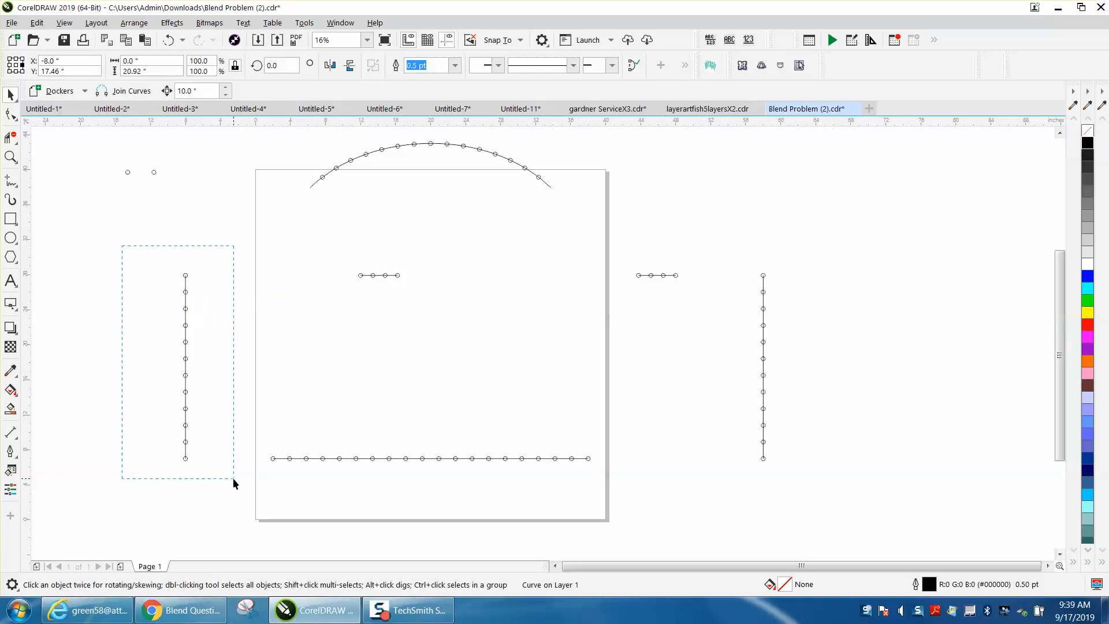
click(134, 22)
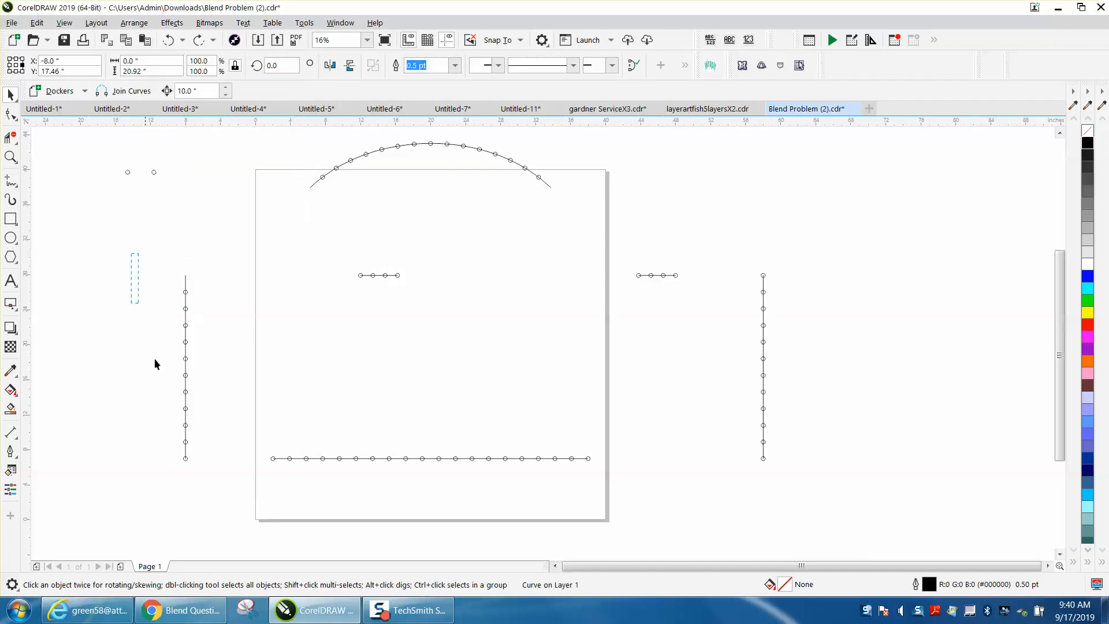
click(134, 22)
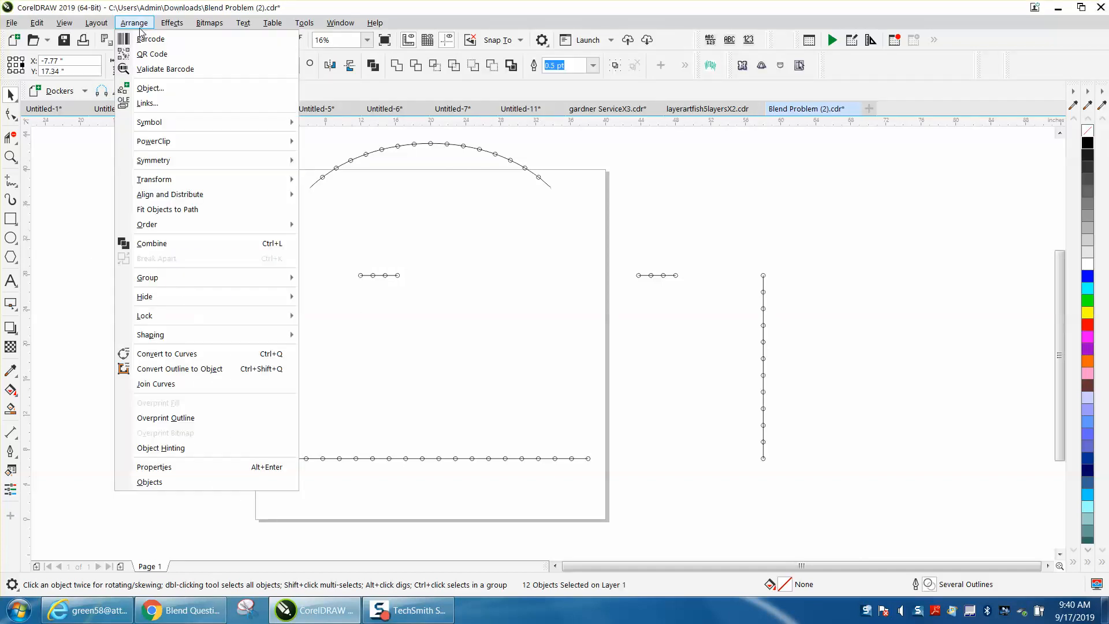
mouse_move(147, 276)
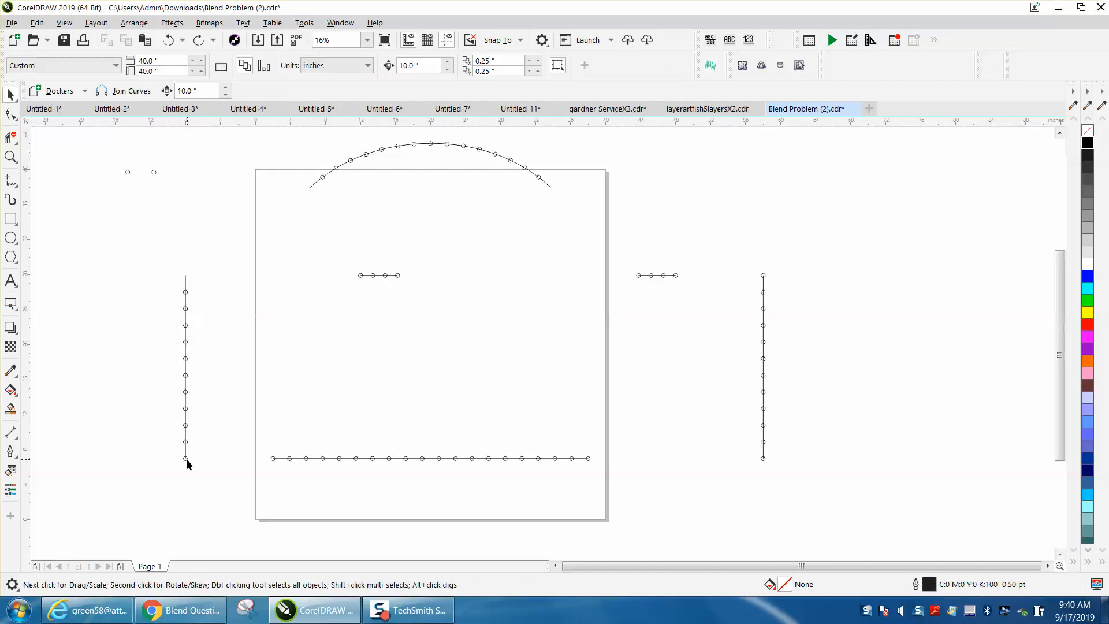
mouse_move(736, 471)
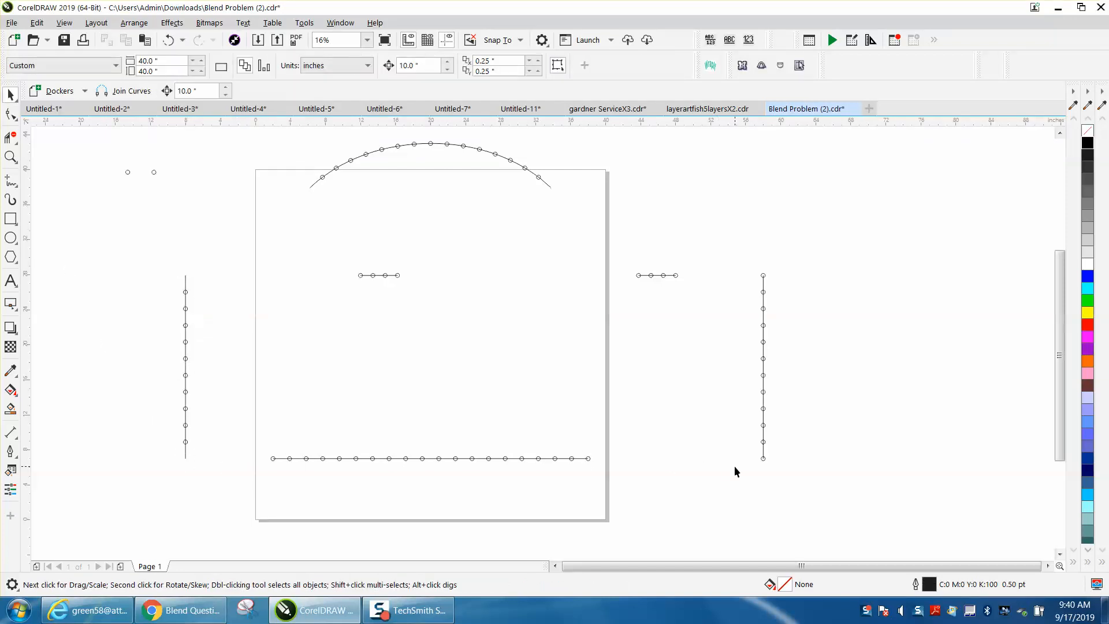
Ungroup the right side's blend into separate holes and delete its end circles.
click(762, 367)
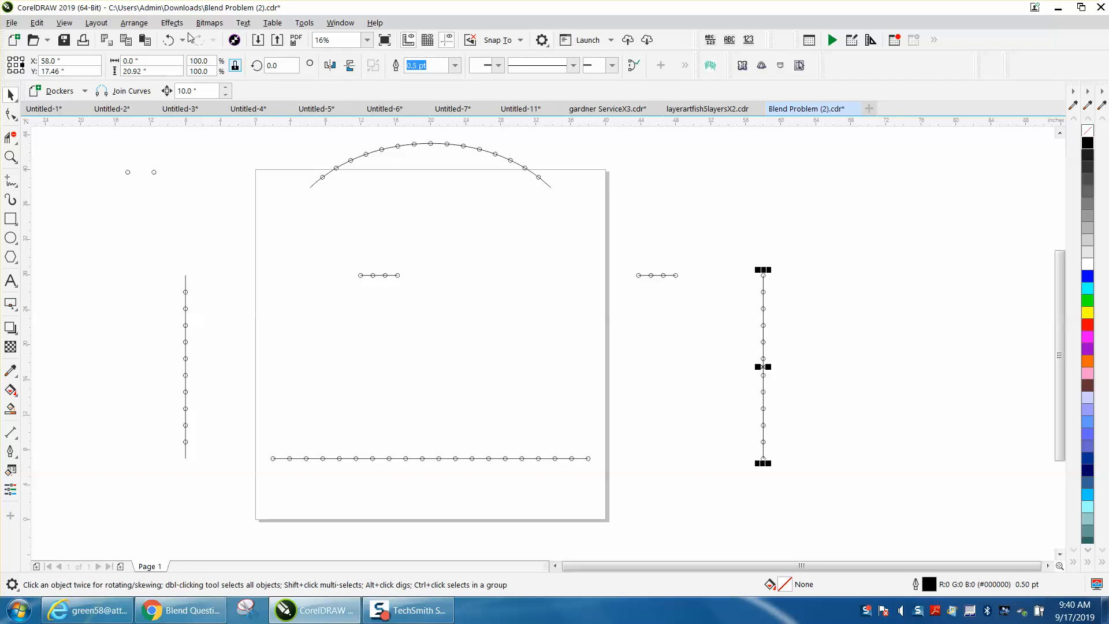
click(134, 22)
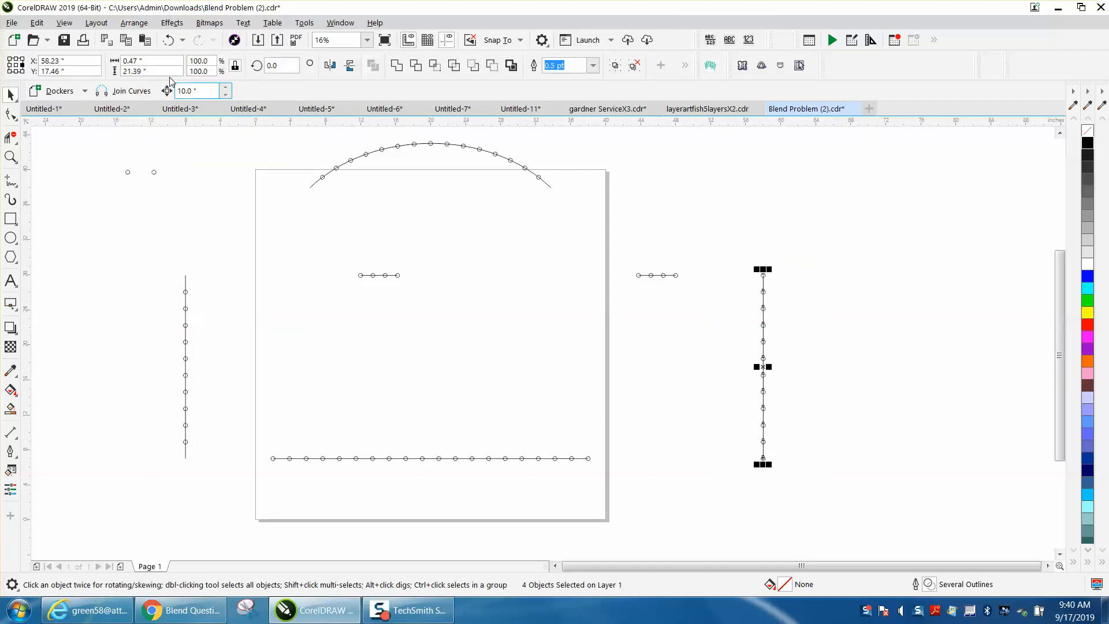
click(134, 22)
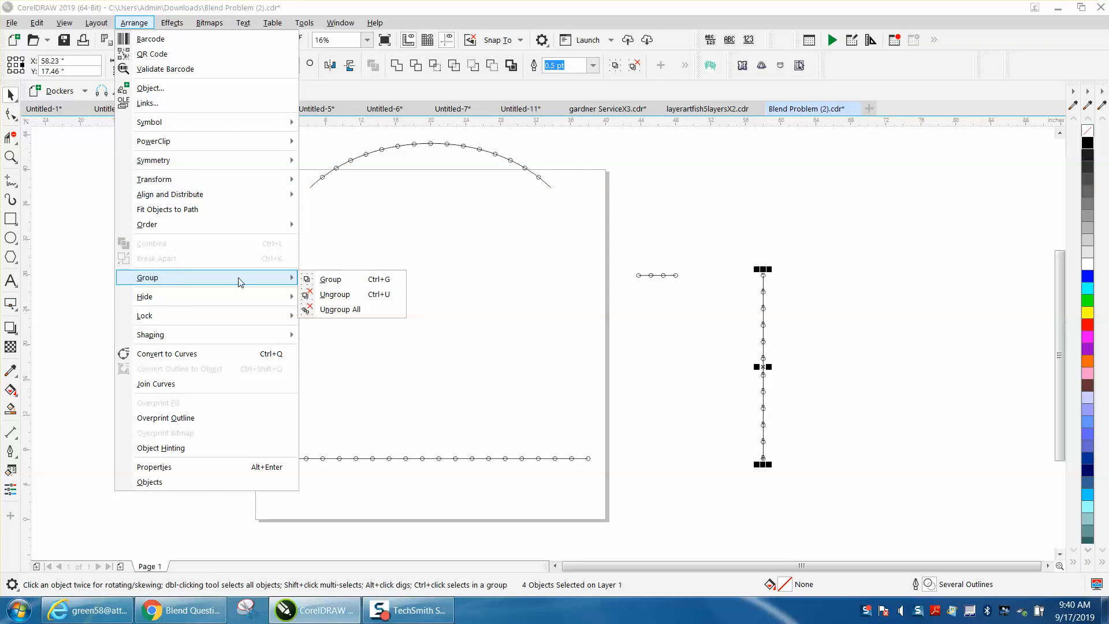
click(340, 309)
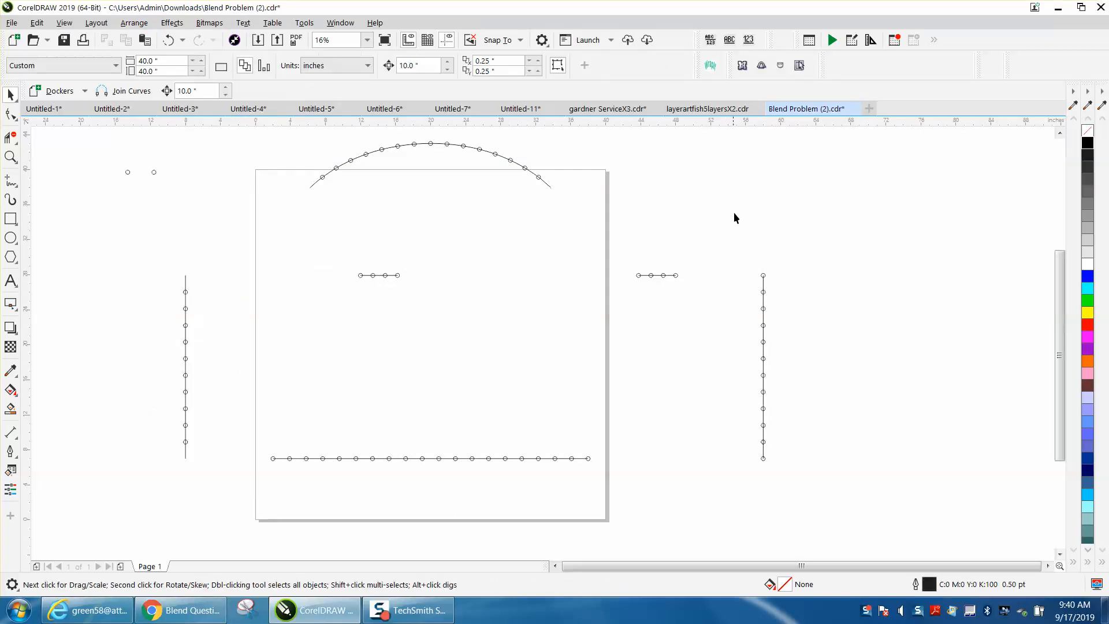
click(762, 275)
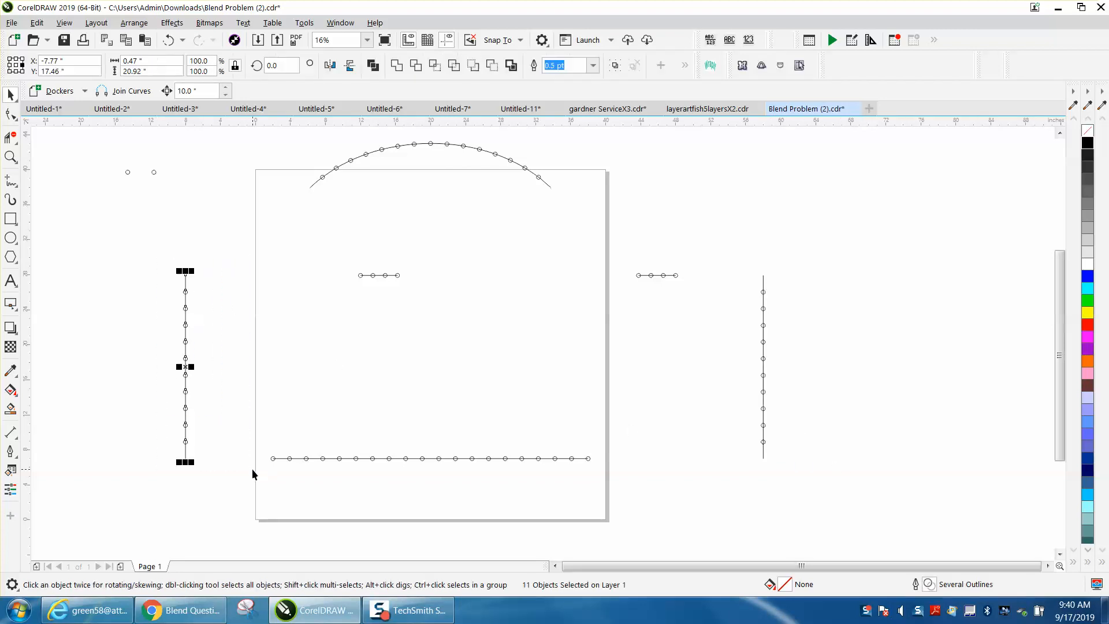
Drag the left side, short top pieces and arch into place around the base.
drag(185, 366, 272, 366)
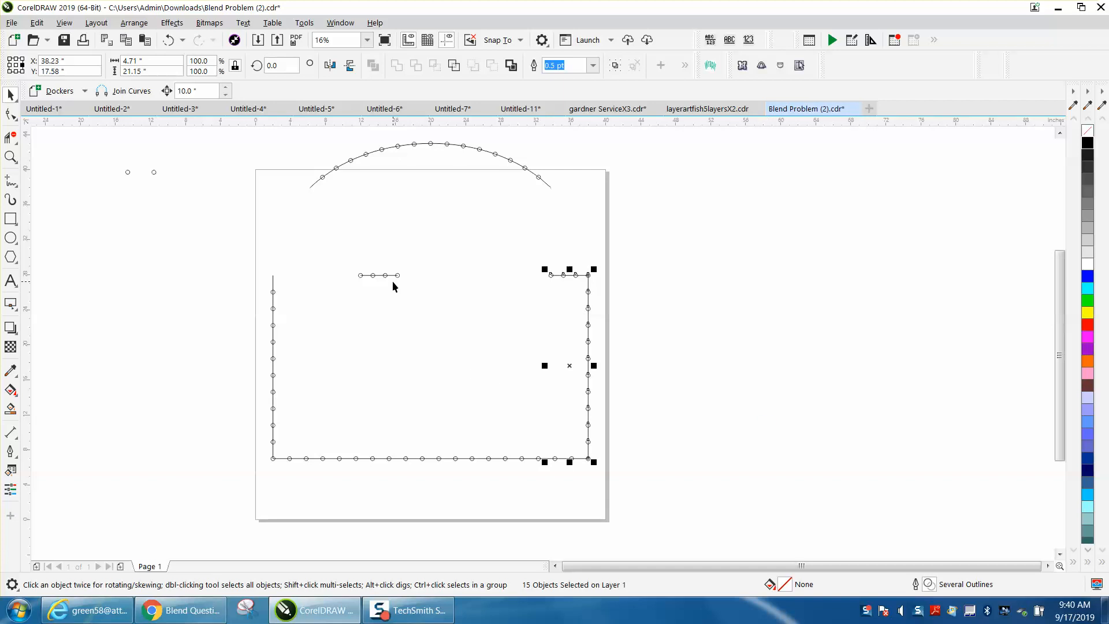
click(378, 275)
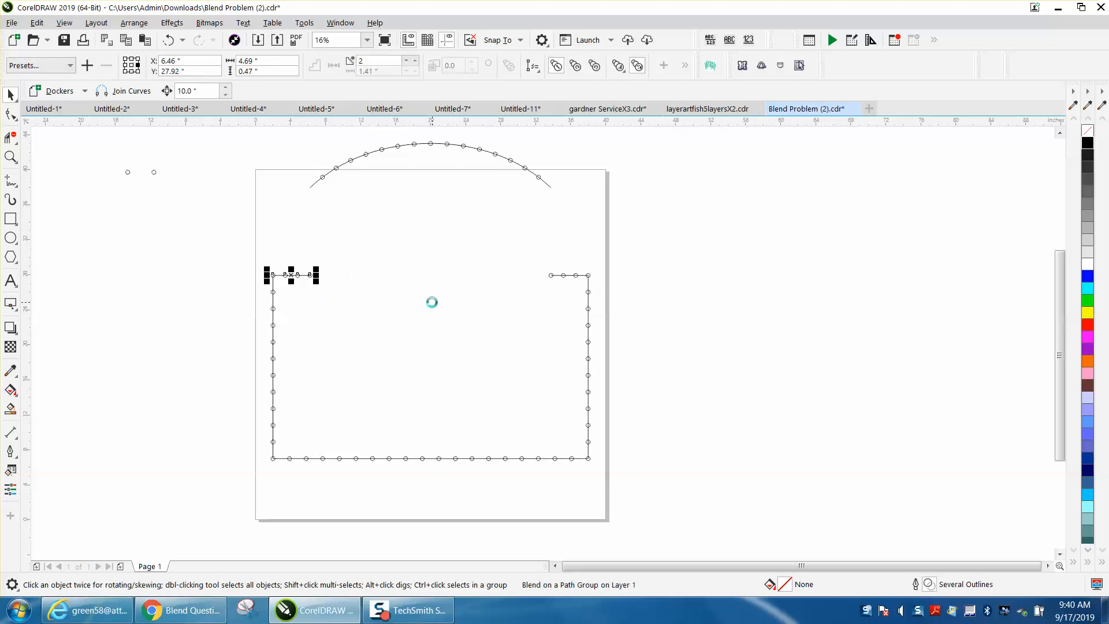
click(430, 147)
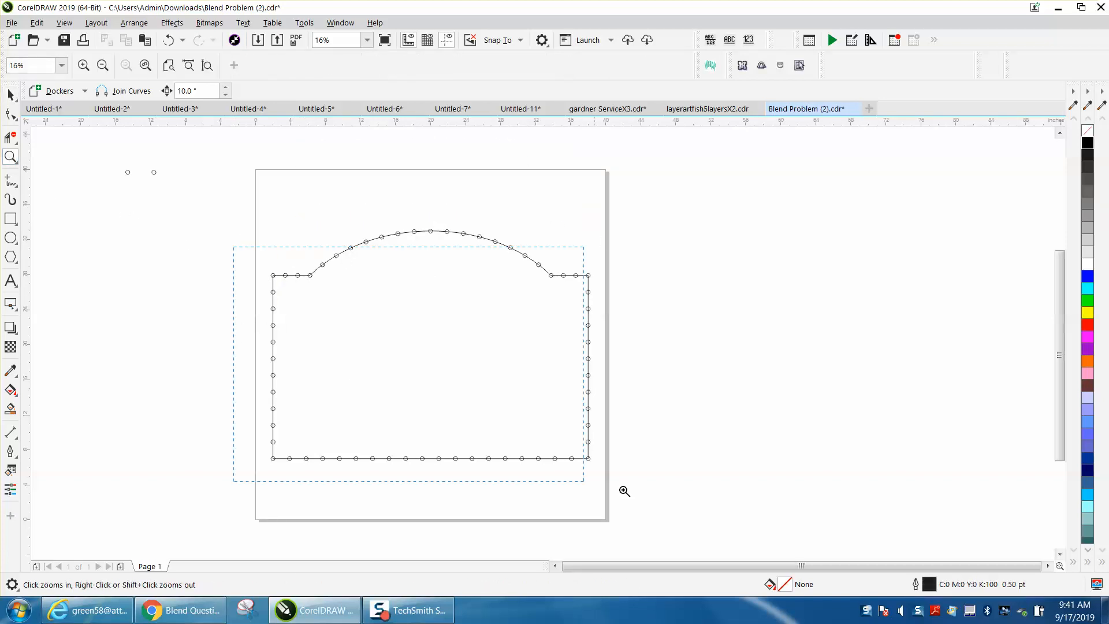
Zoom out to the whole sign, then zoom into the top-left corner's rivet holes.
click(623, 491)
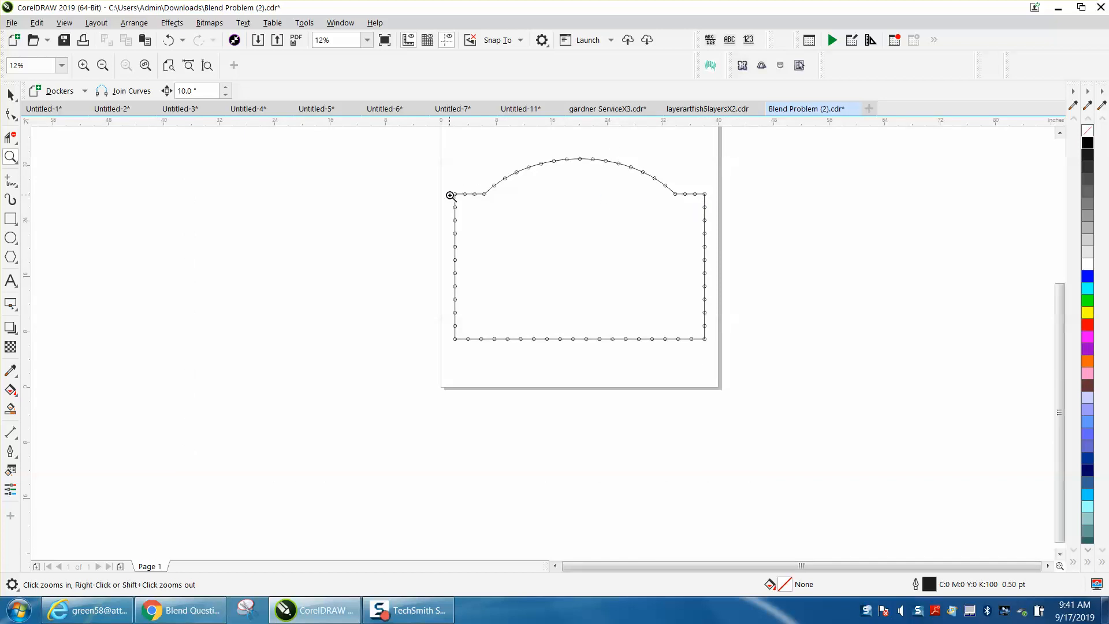
click(11, 156)
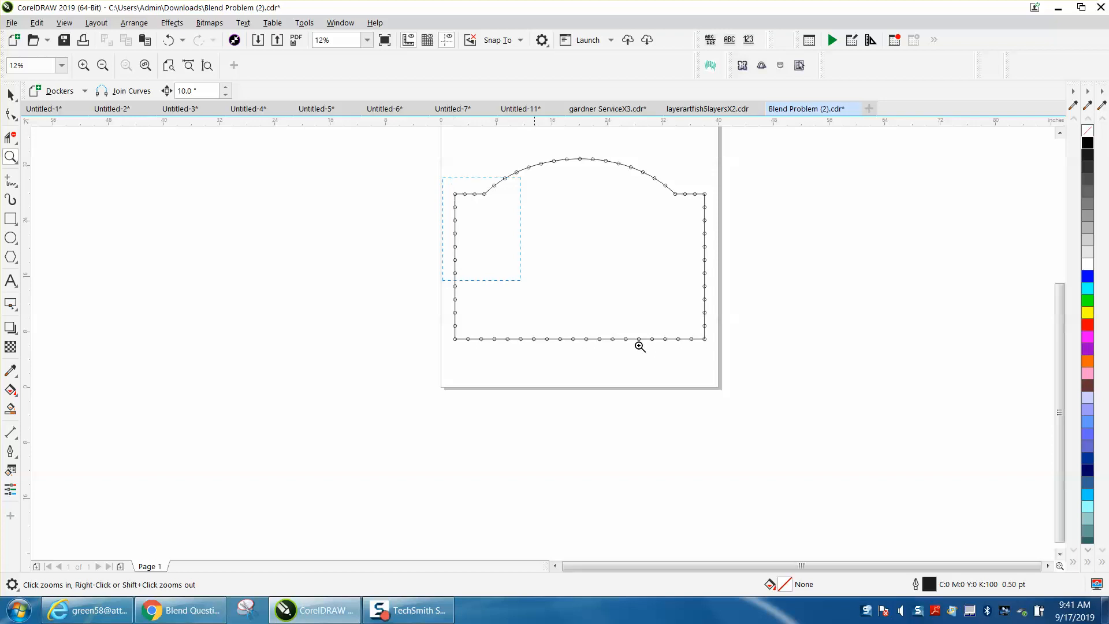
click(639, 346)
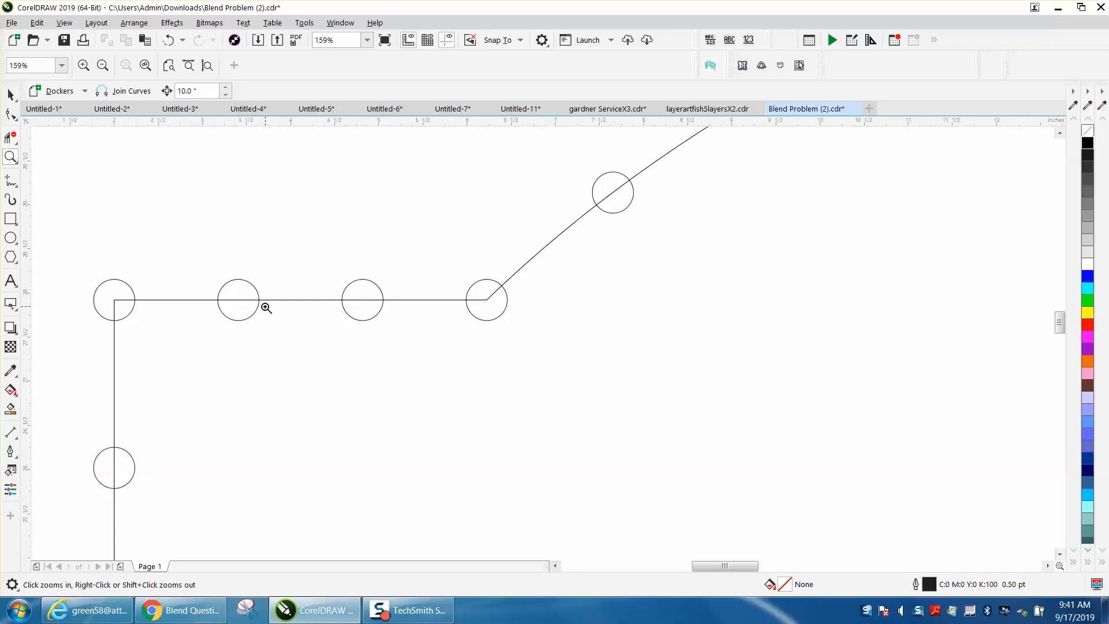
mouse_move(281, 311)
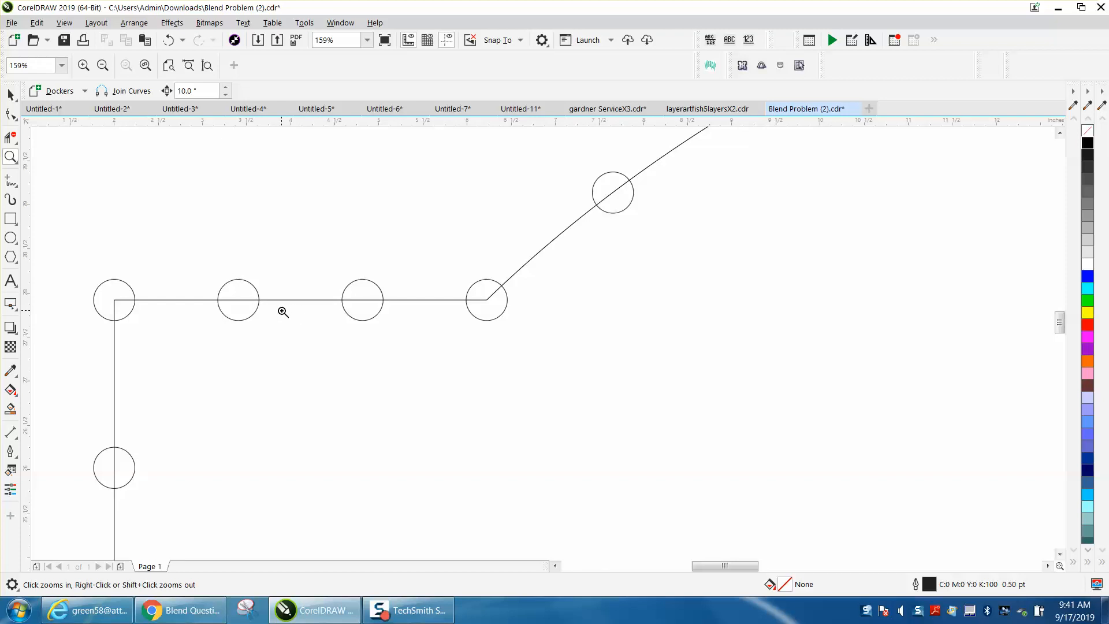